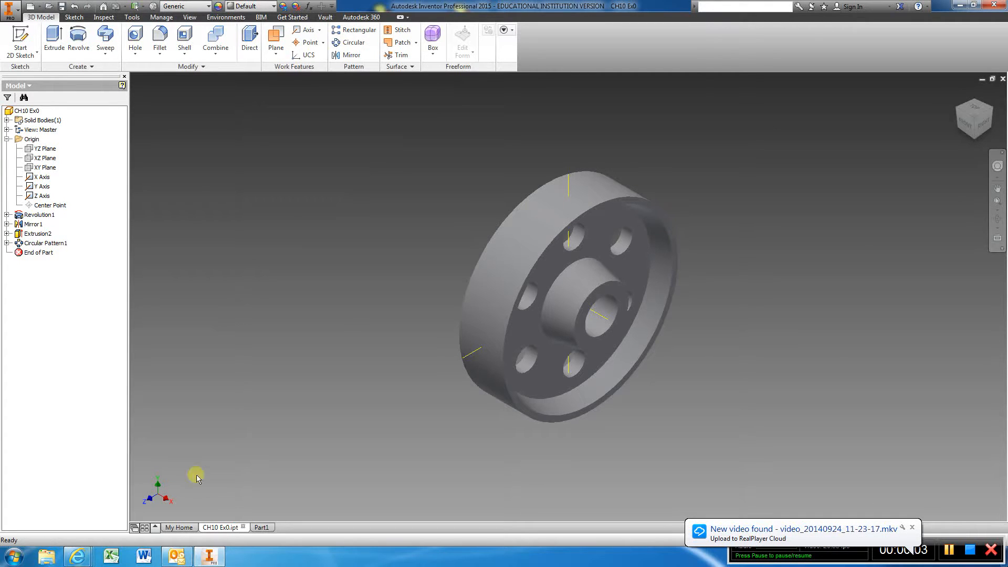
# Show the origin planes and axes in the model, then open Revolution1's Sketch1 for editing.
pyautogui.click(6, 139)
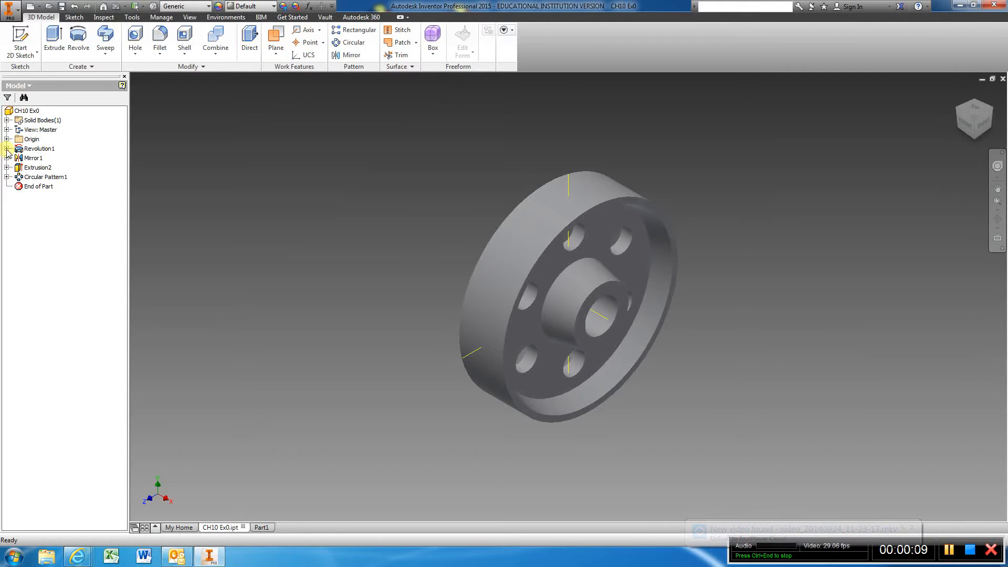
pyautogui.click(6, 139)
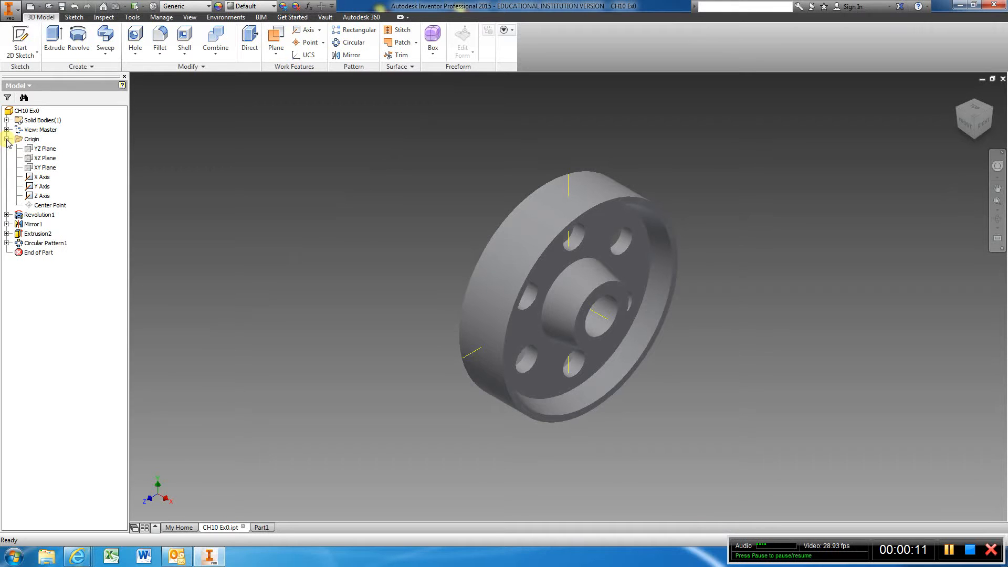
pyautogui.click(43, 148)
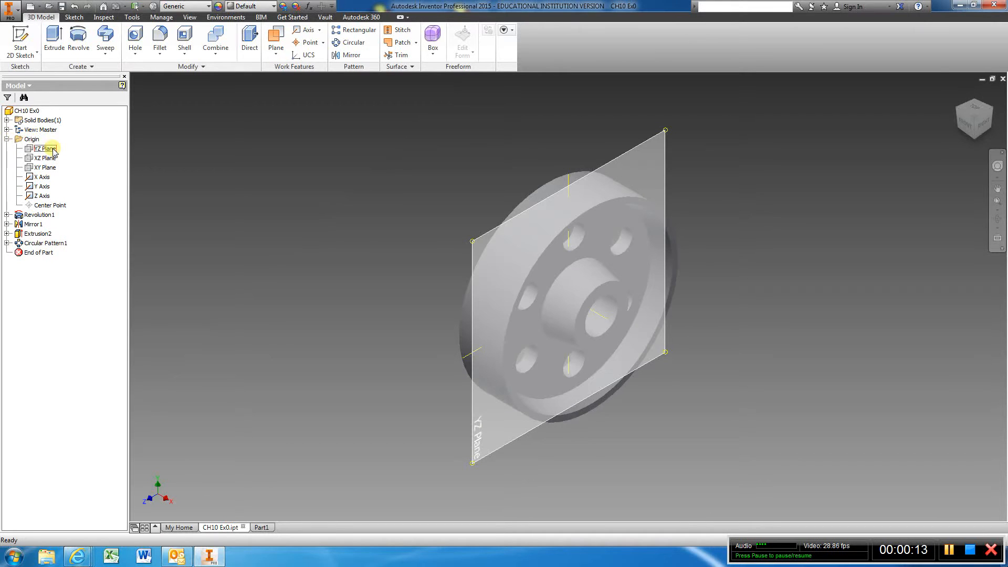
pyautogui.click(44, 157)
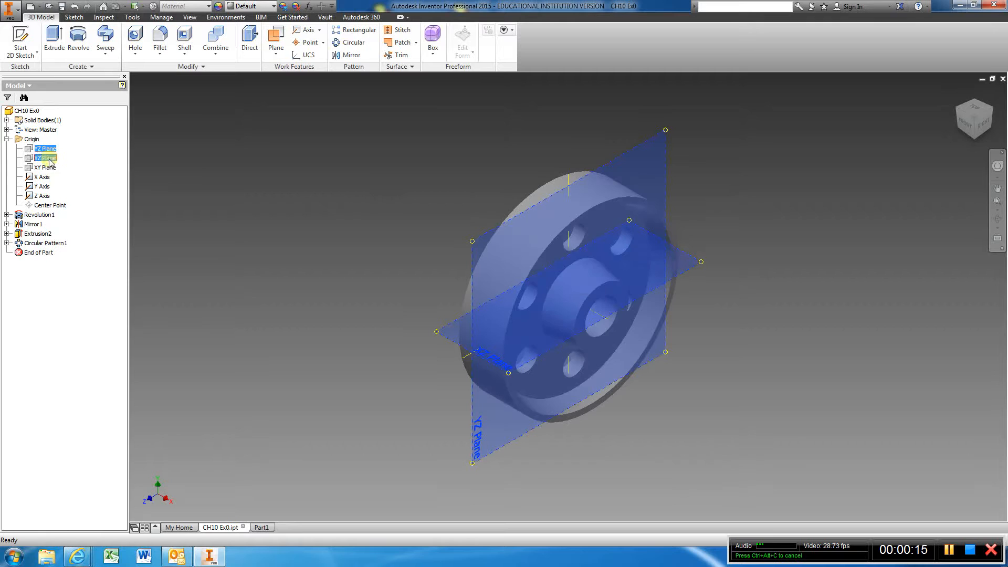
pyautogui.click(41, 195)
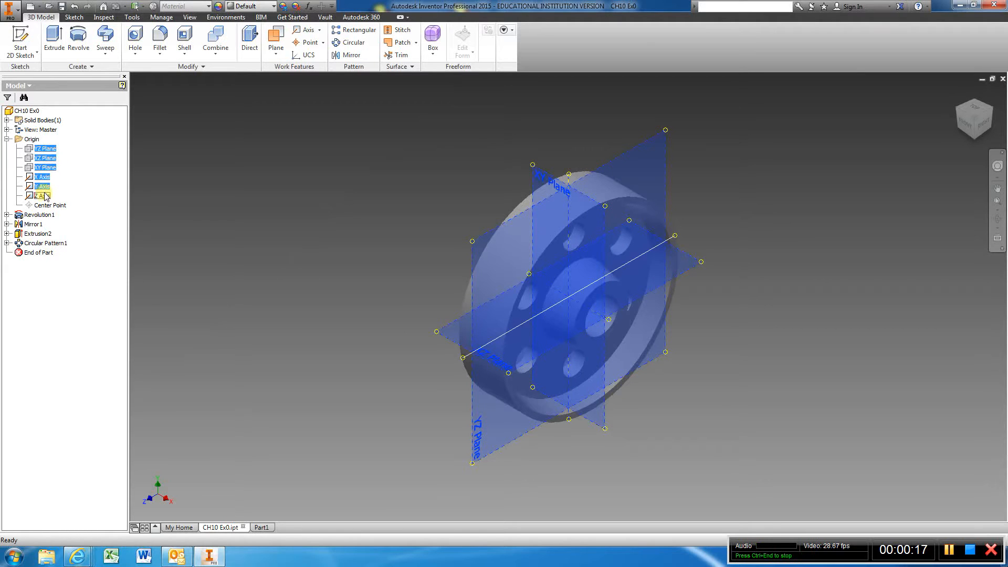
pyautogui.click(50, 204)
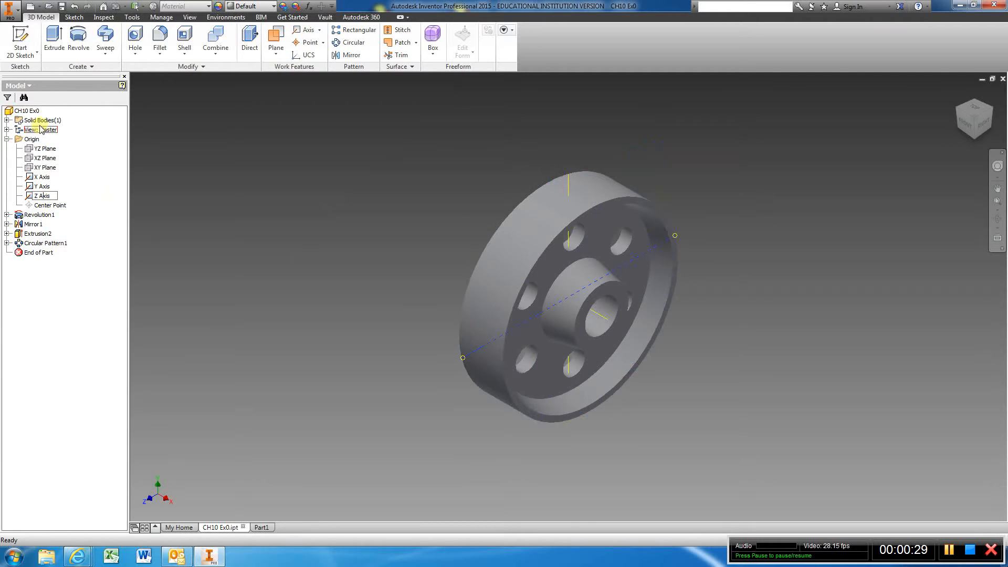
pyautogui.click(6, 138)
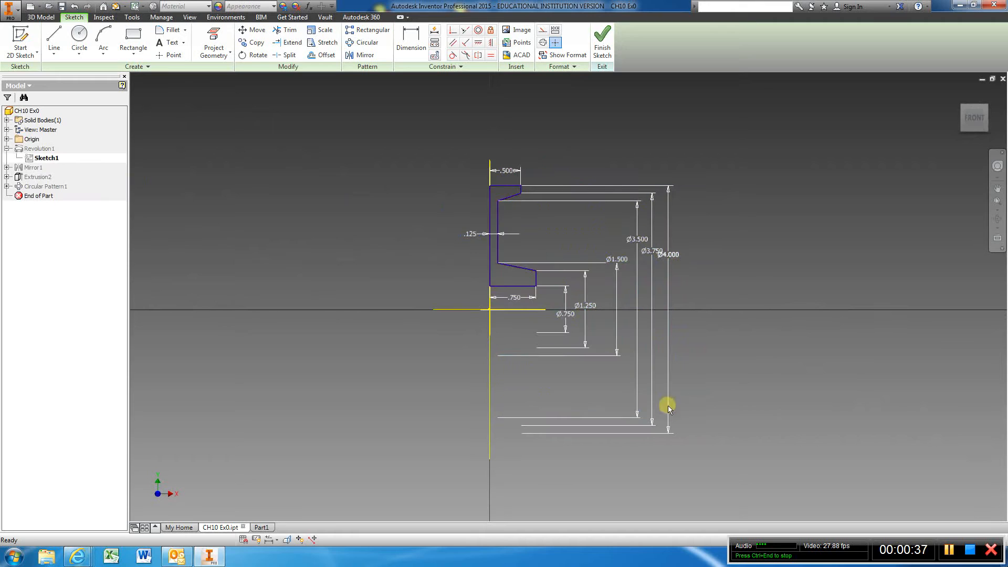
pyautogui.moveTo(620, 322)
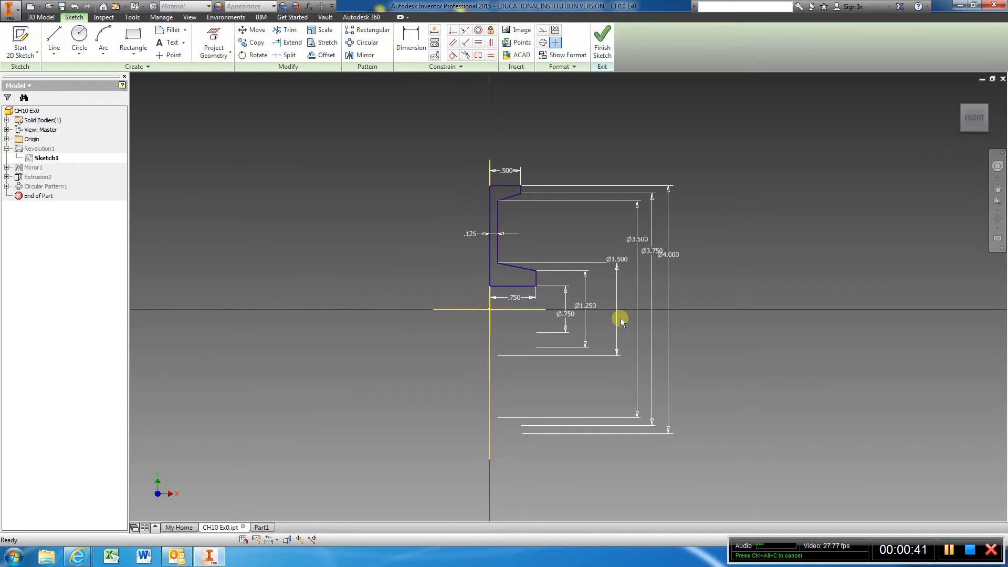
pyautogui.moveTo(602, 307)
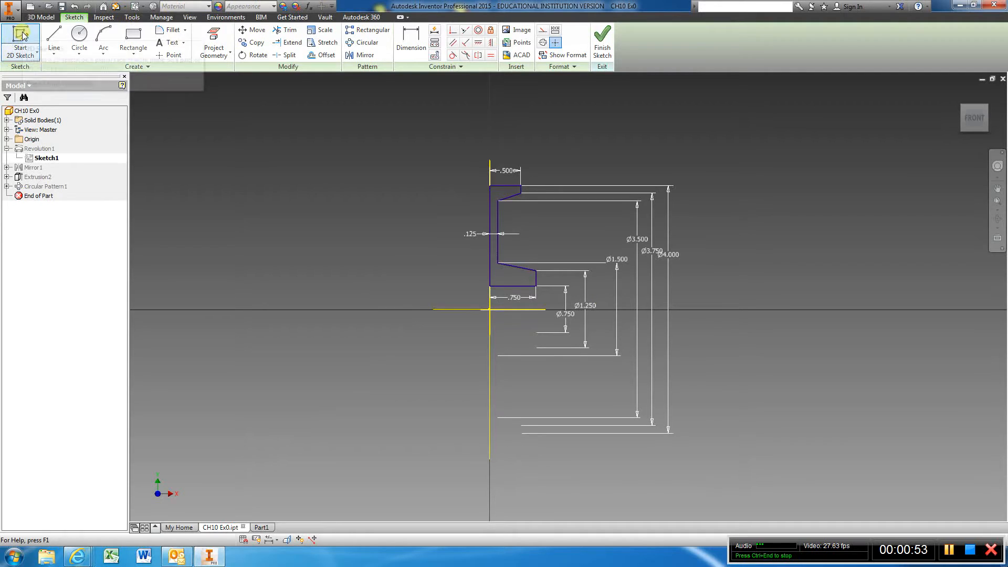
pyautogui.click(7, 139)
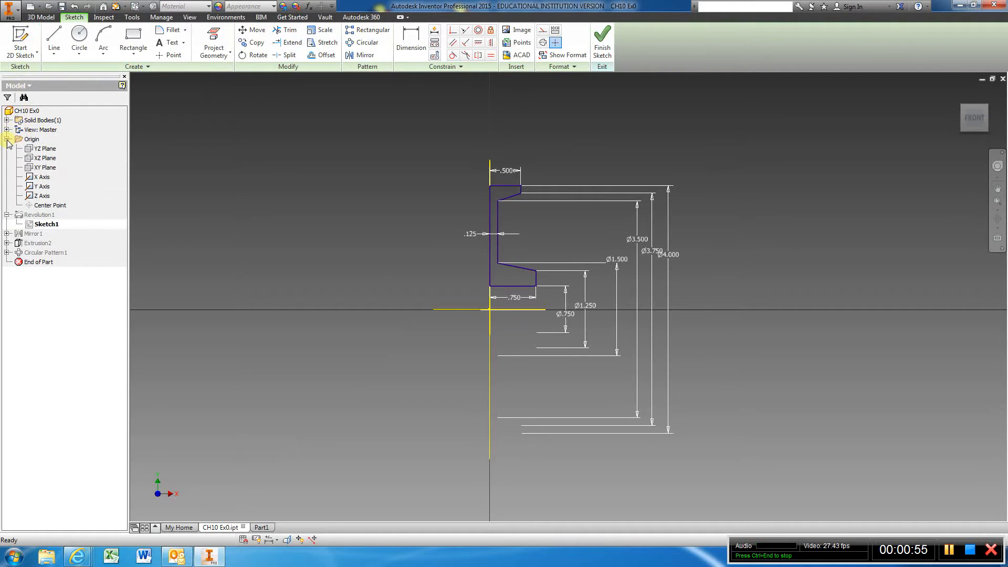
pyautogui.click(44, 167)
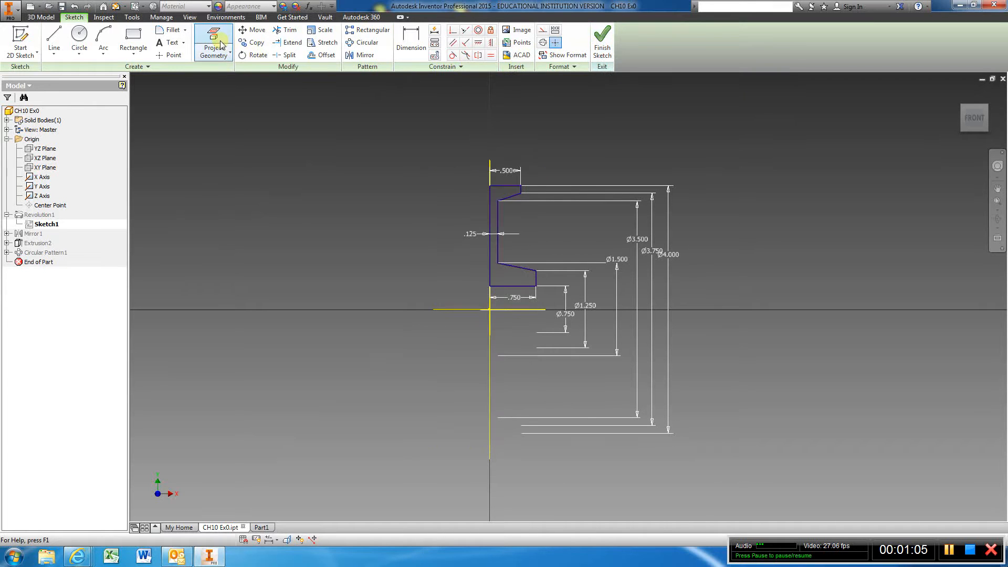
pyautogui.moveTo(213, 42)
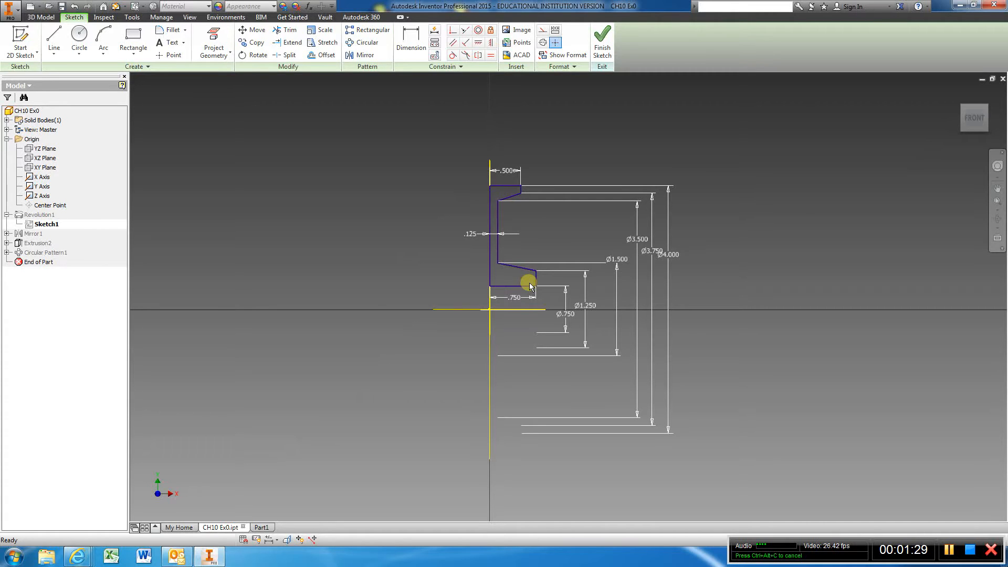
pyautogui.moveTo(520, 313)
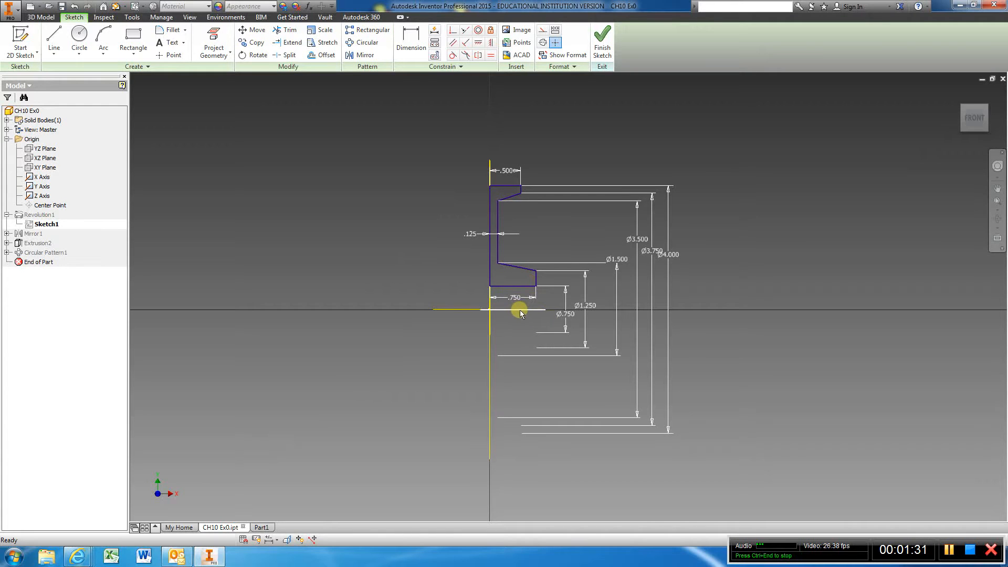
pyautogui.click(40, 176)
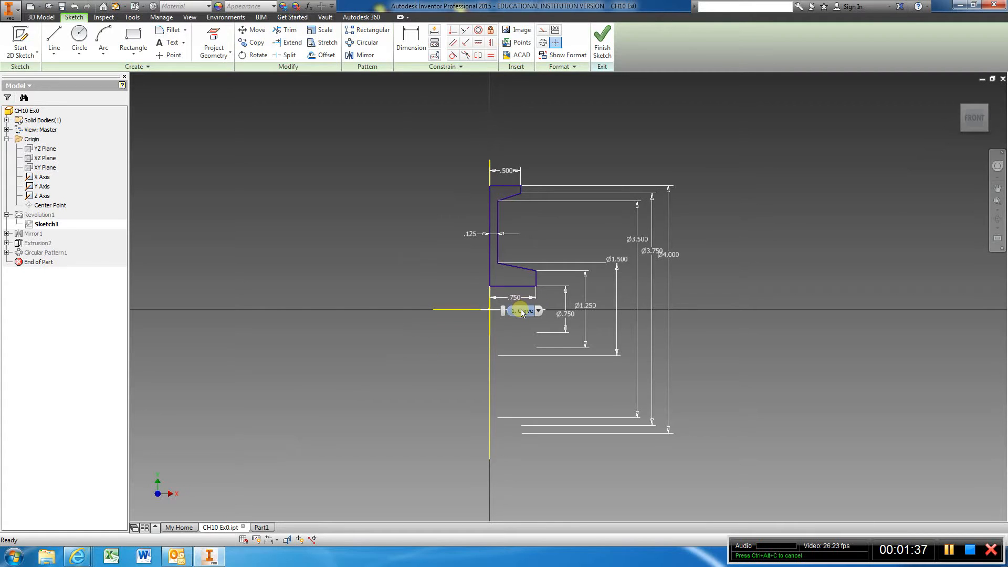
pyautogui.moveTo(512, 289)
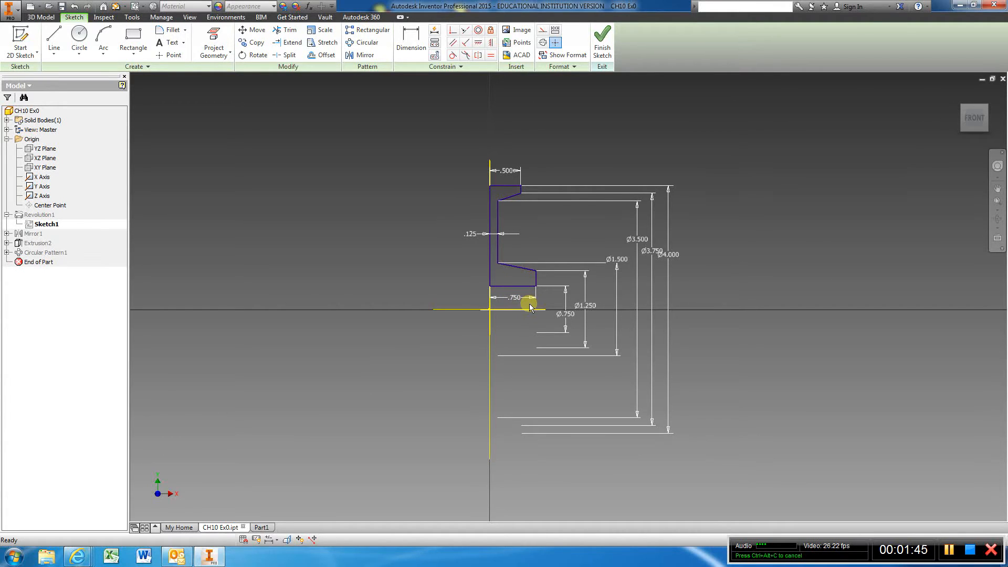
pyautogui.moveTo(569, 242)
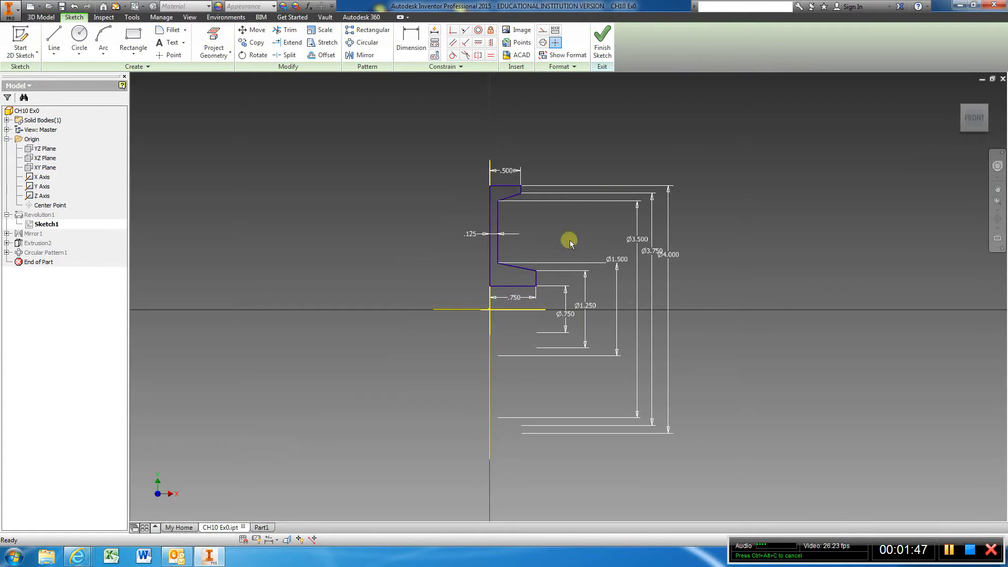
pyautogui.moveTo(667, 212)
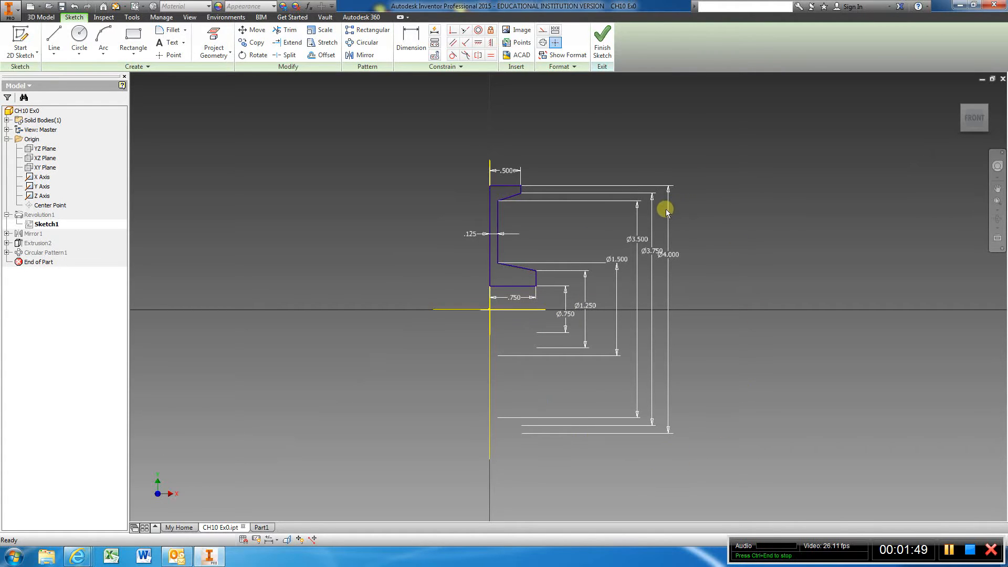
pyautogui.moveTo(527, 321)
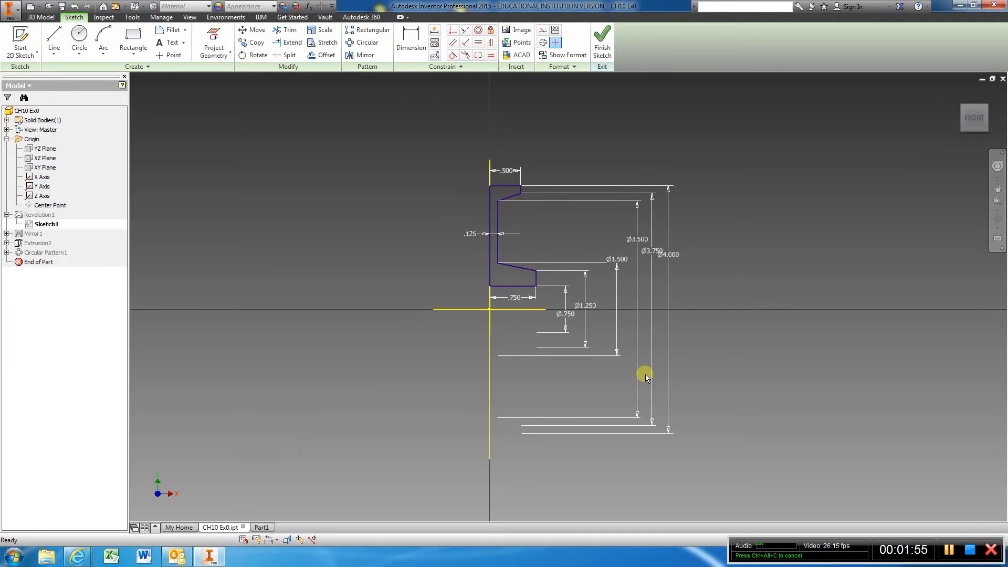
pyautogui.moveTo(588, 336)
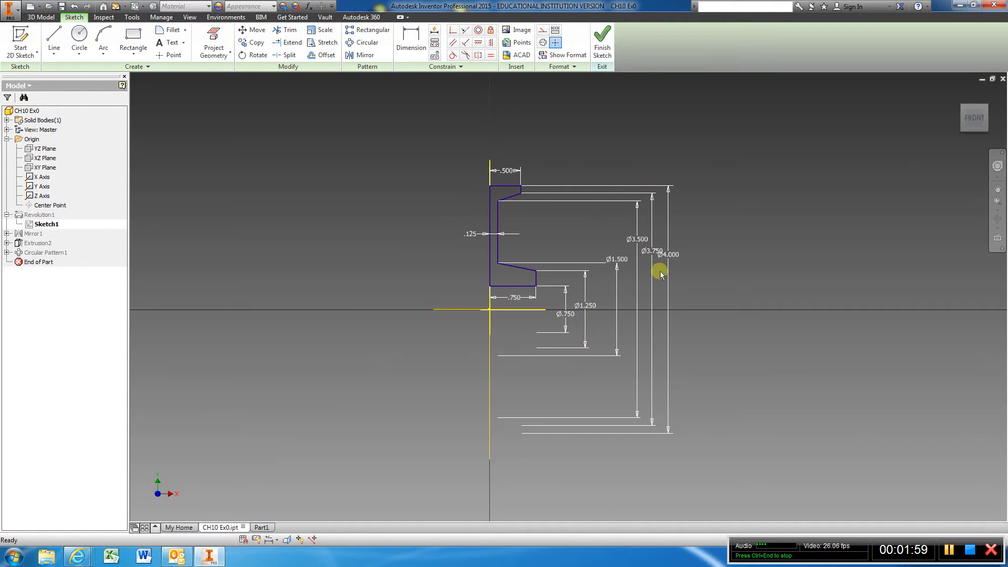
pyautogui.moveTo(666, 315)
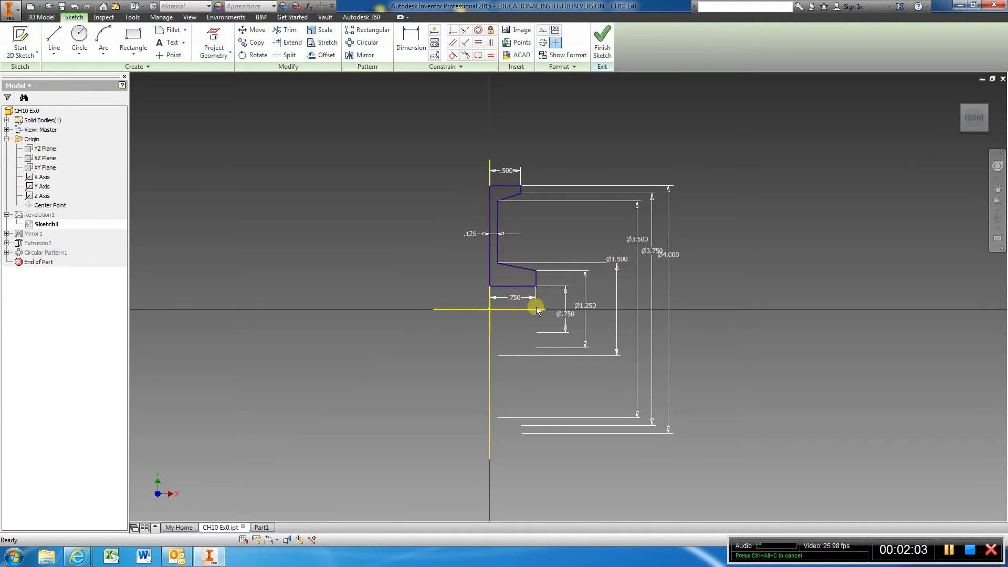
pyautogui.moveTo(623, 82)
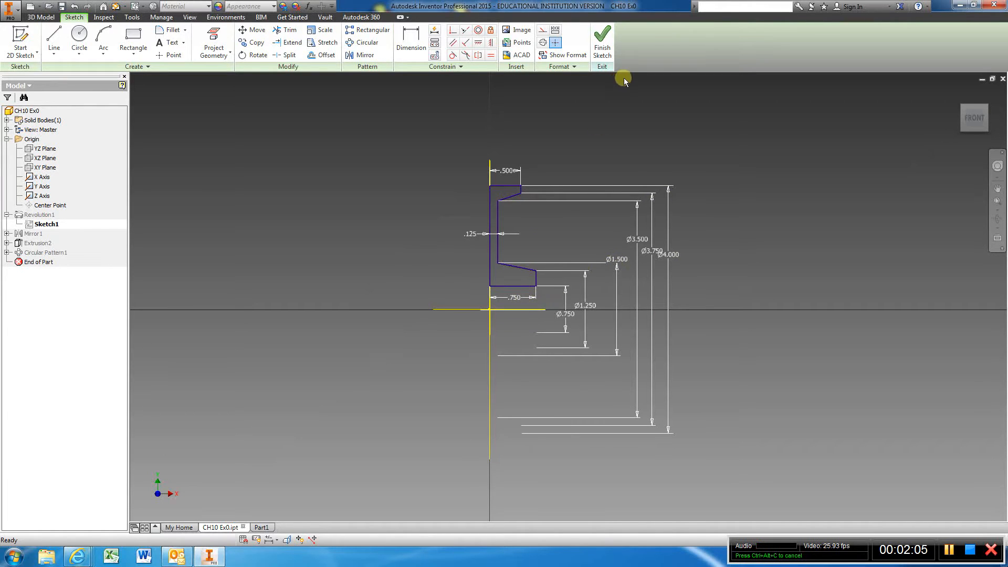
pyautogui.moveTo(603, 36)
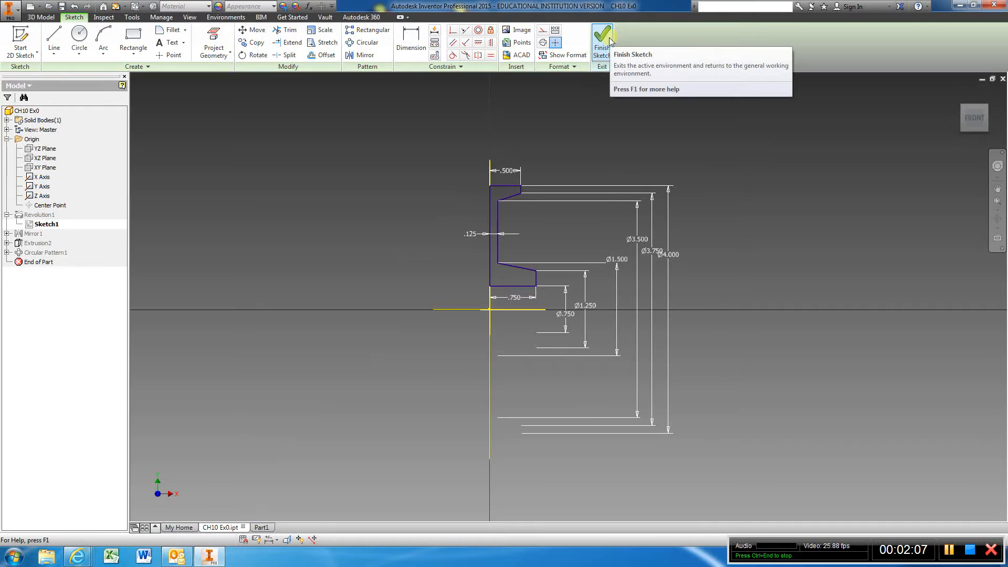
pyautogui.moveTo(213, 42)
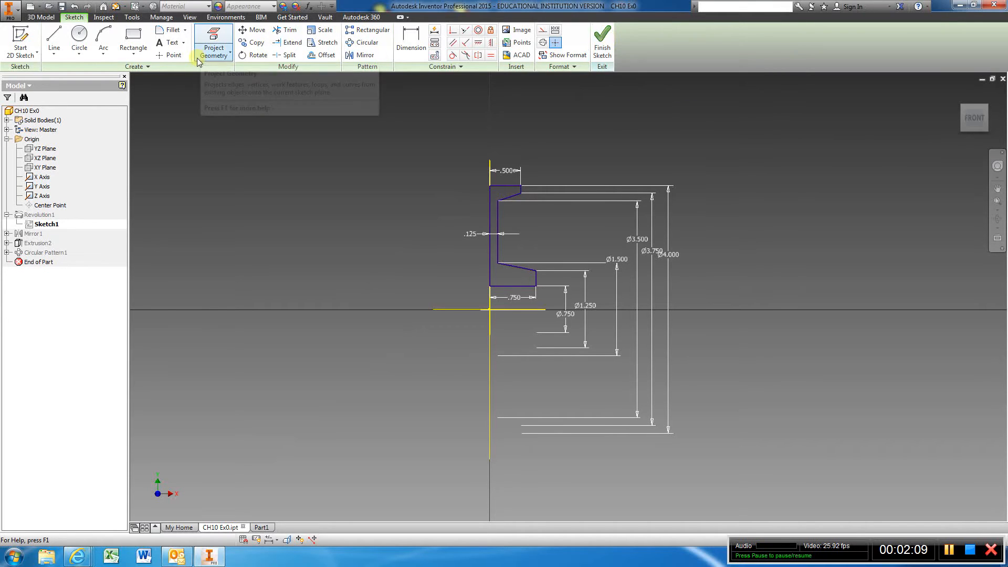
pyautogui.moveTo(429, 82)
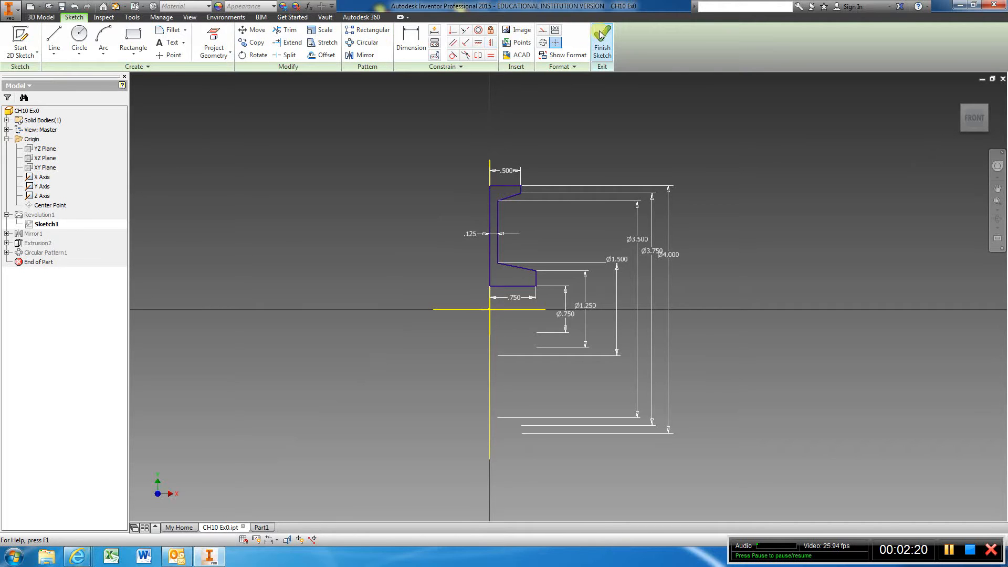
# Reopen Sketch1 under Revolution1, review its dimensions, and finish the sketch to return to the wheel.
pyautogui.click(601, 42)
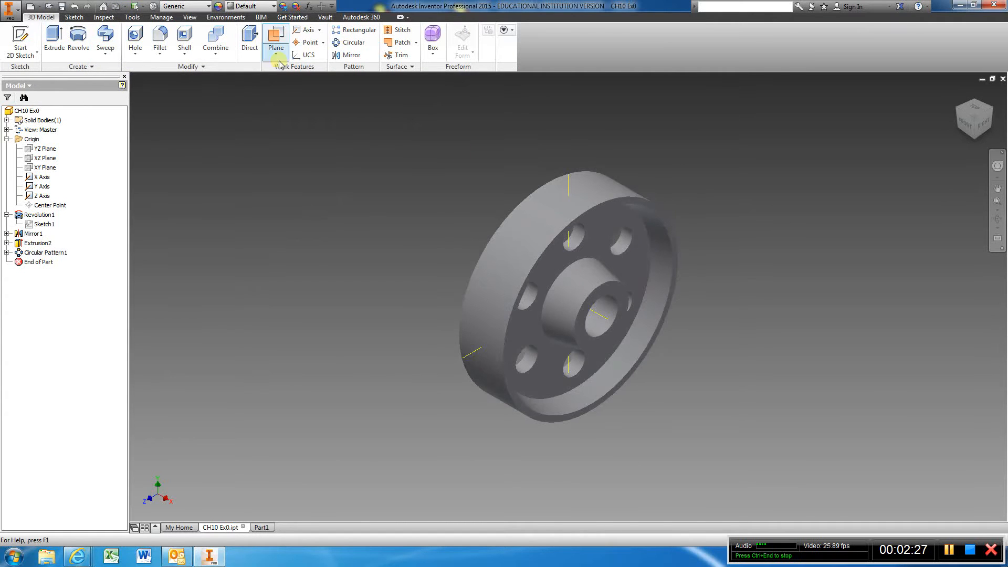
pyautogui.click(40, 214)
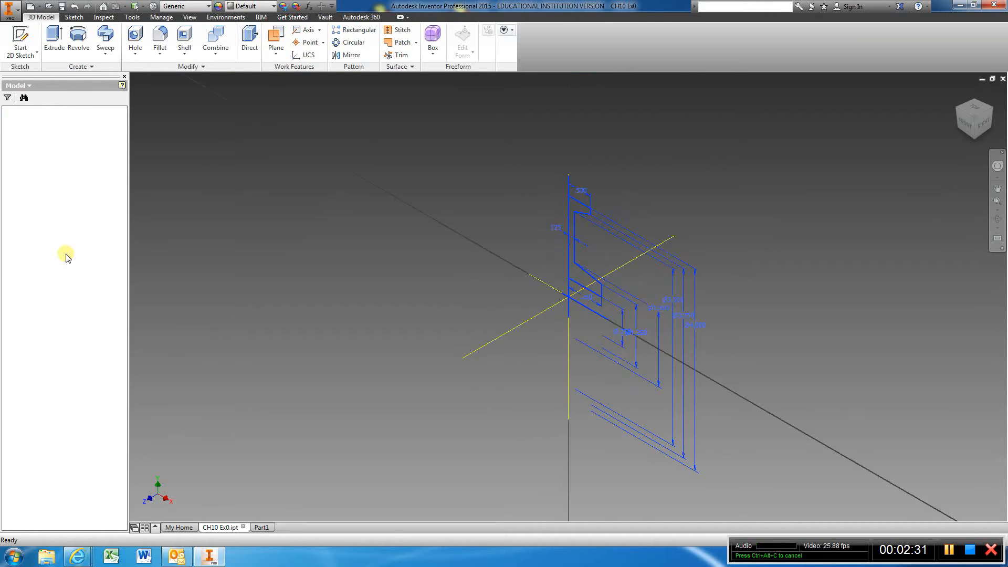
pyautogui.doubleClick(45, 224)
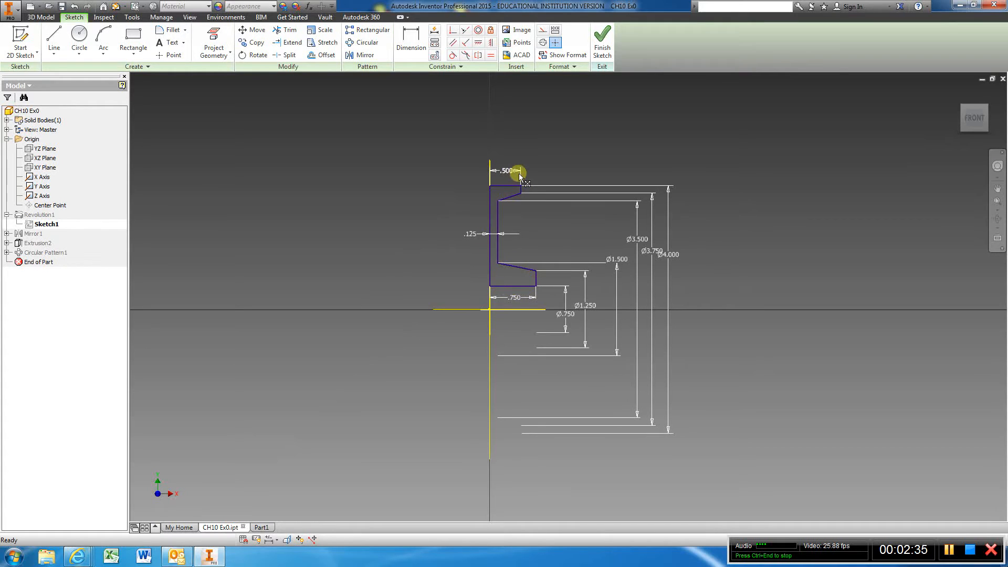
pyautogui.moveTo(491, 229)
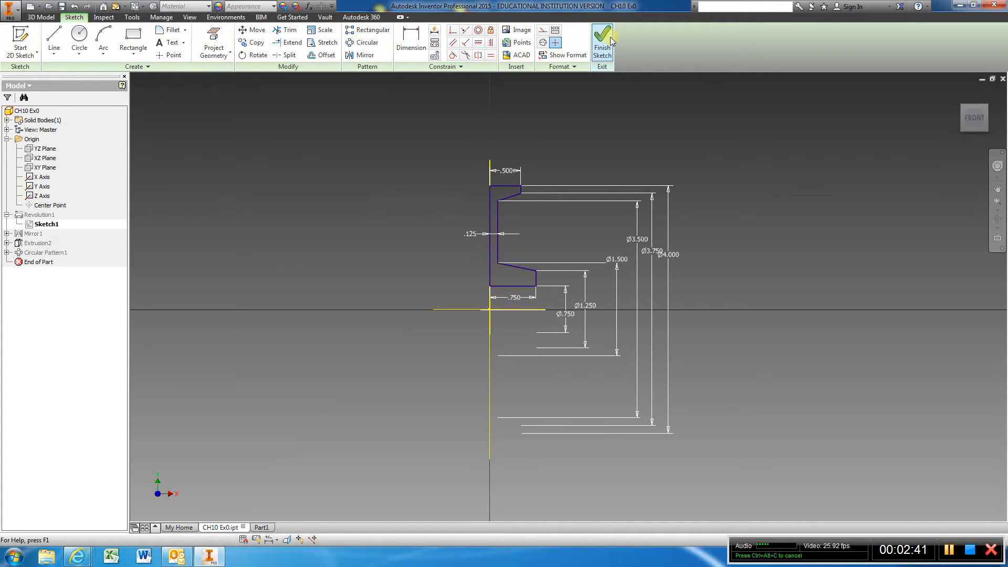
pyautogui.click(601, 43)
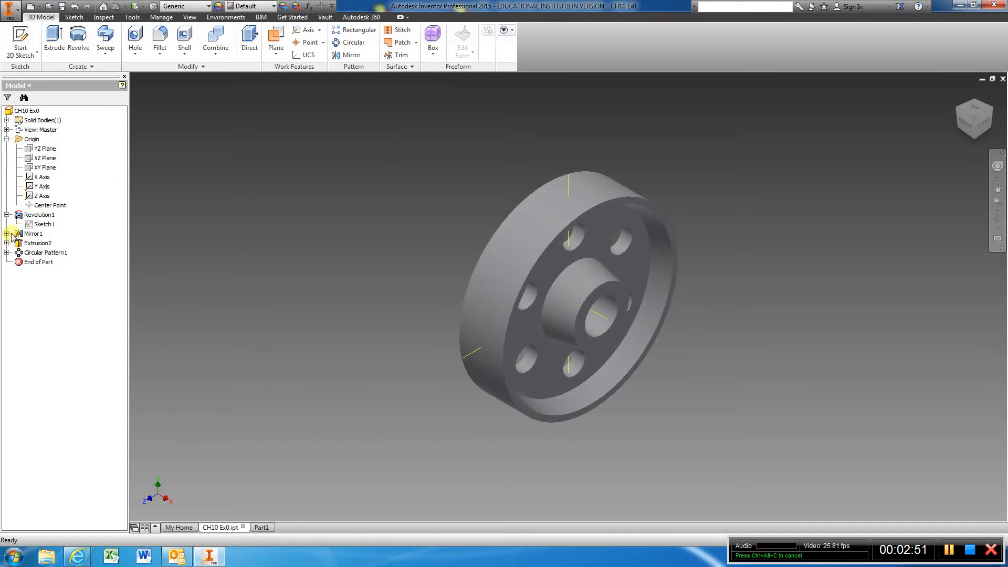
# Edit the sketch of the Revolution1 mirrored inside Mirror1, then finish it unchanged.
pyautogui.click(7, 233)
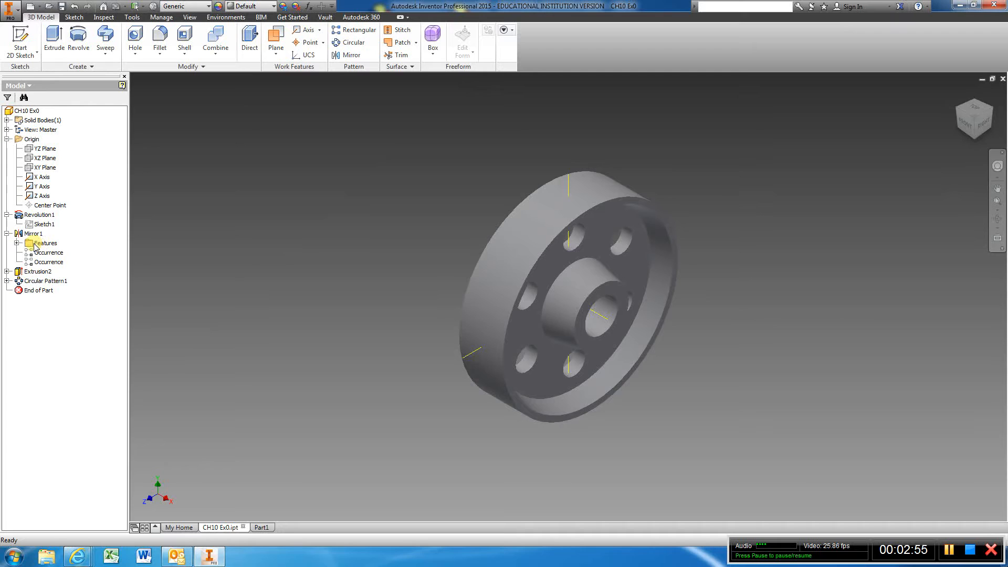
pyautogui.click(44, 243)
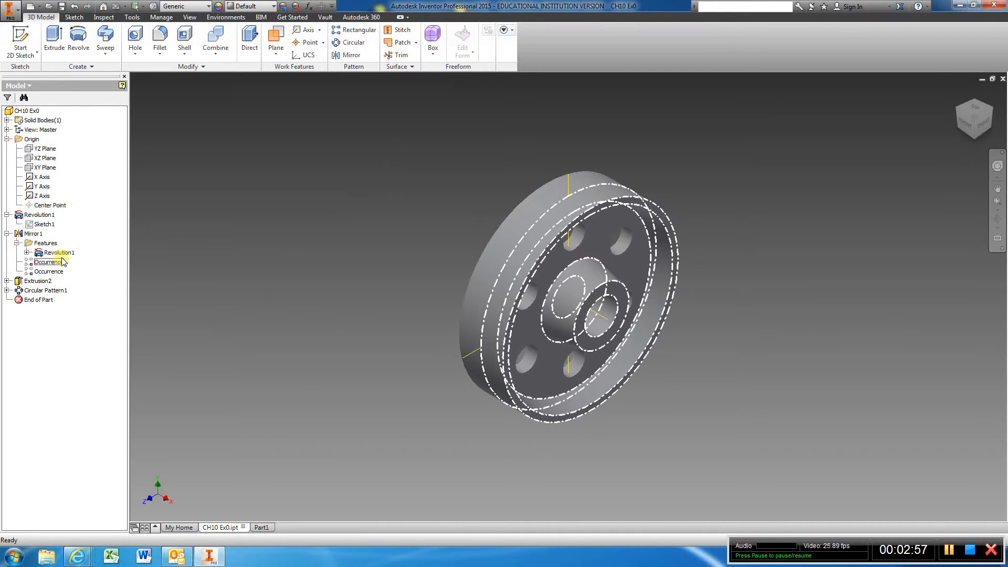
pyautogui.rightClick(52, 252)
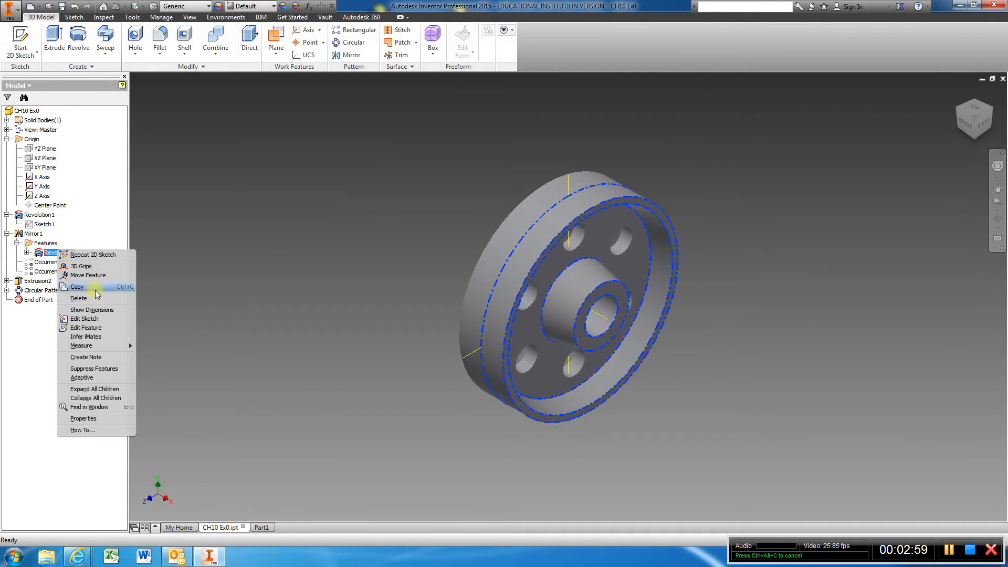
pyautogui.click(84, 318)
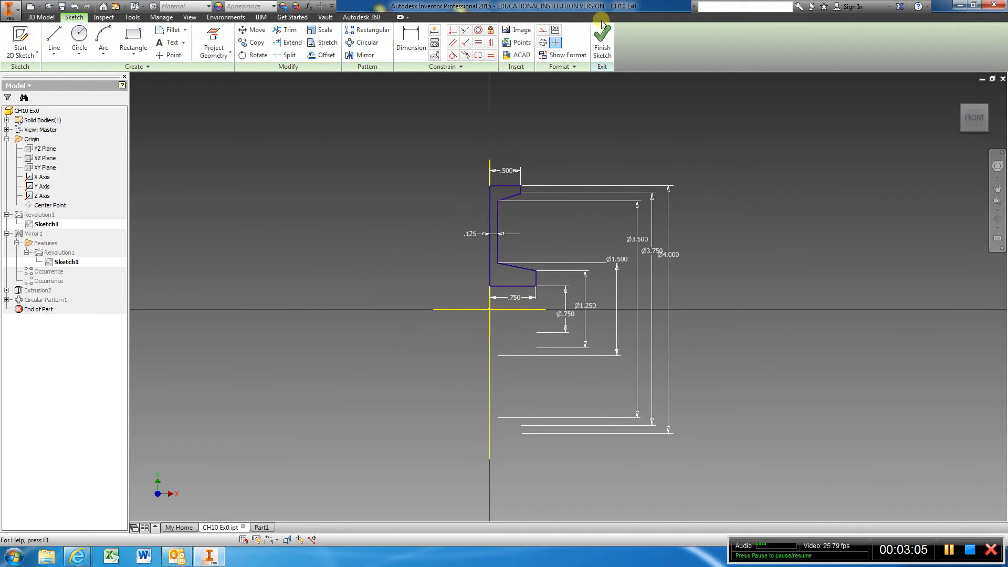
pyautogui.click(600, 40)
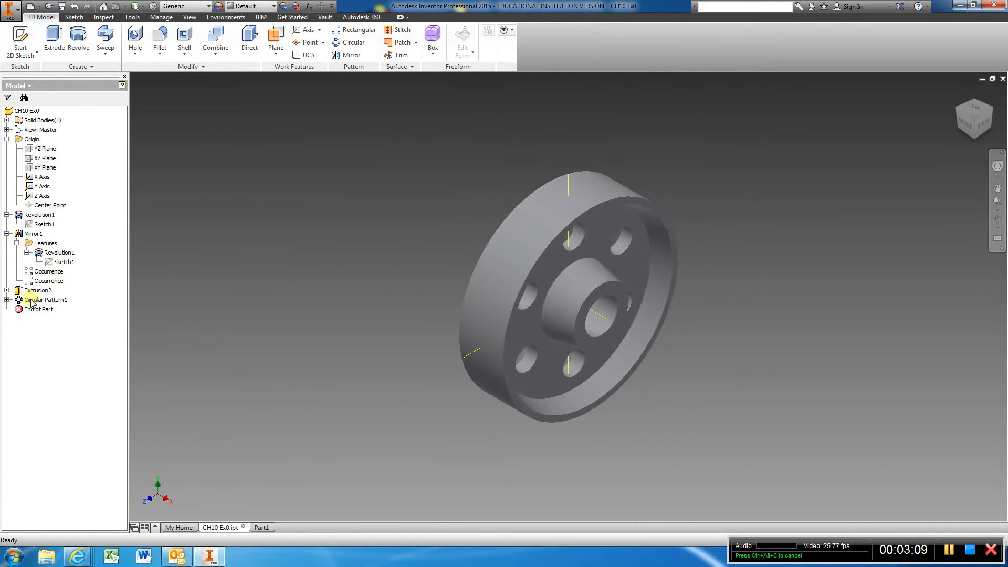
# Expand Extrusion2 and bring up the context menu for its hole sketch Sketch4.
pyautogui.click(44, 300)
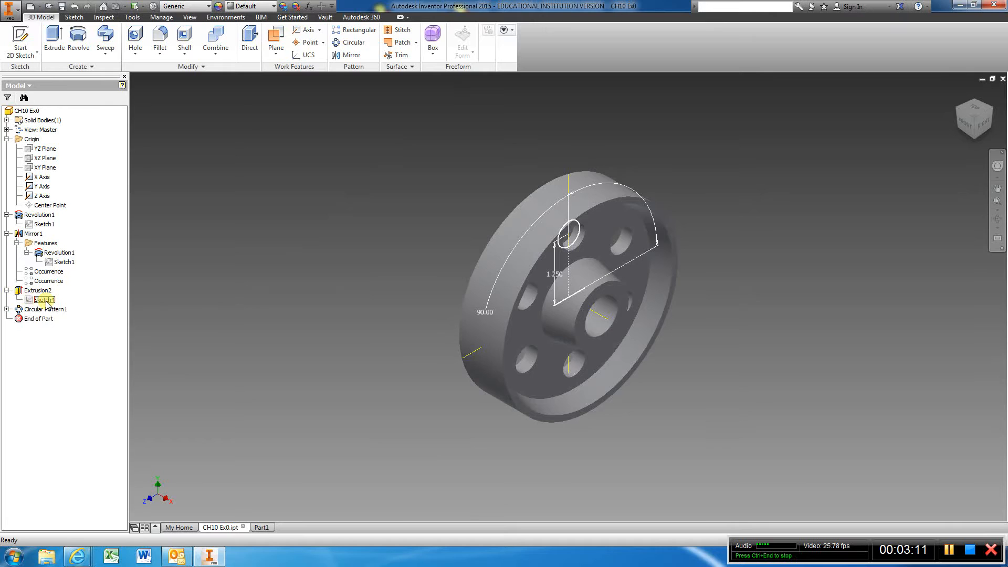
pyautogui.rightClick(44, 299)
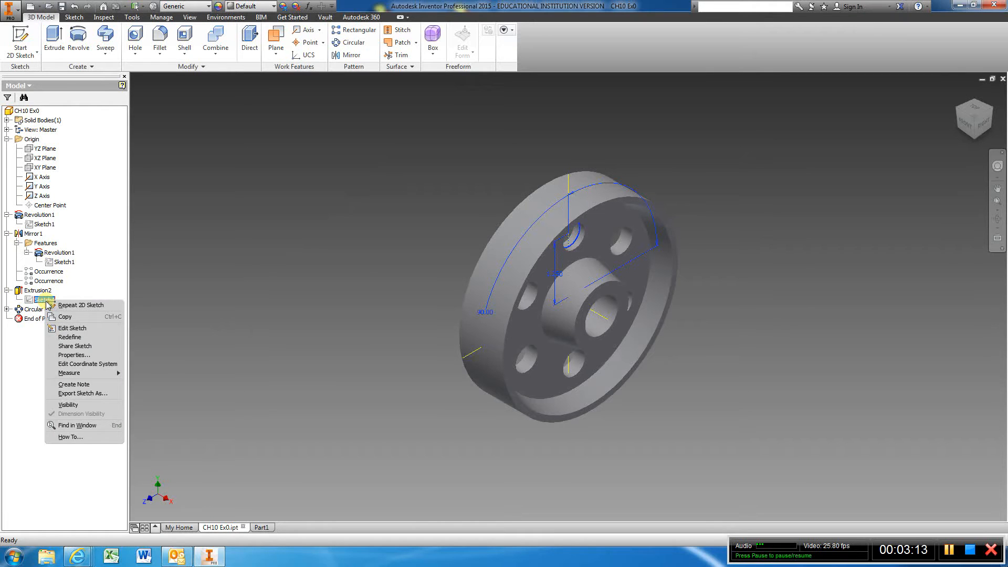
pyautogui.moveTo(75, 346)
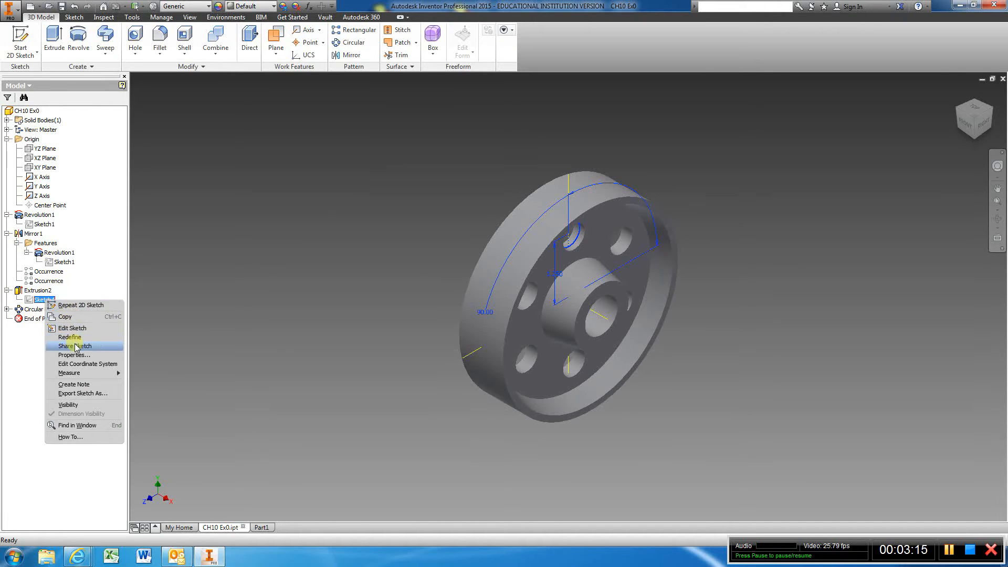
pyautogui.moveTo(69, 337)
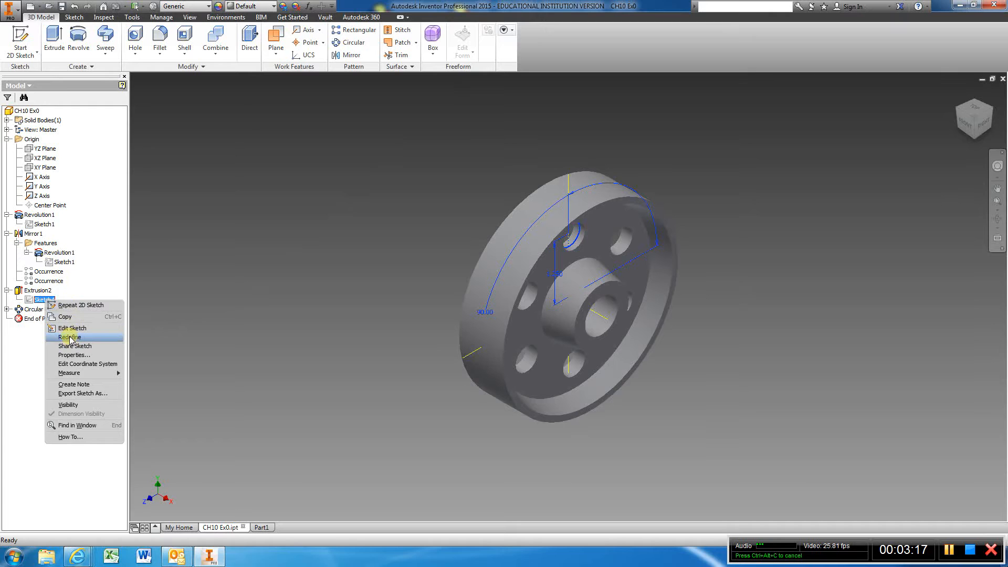
# Edit the through-hole sketch with Slice Graphics (F7) to reveal its circle, then finish the sketch.
pyautogui.click(73, 328)
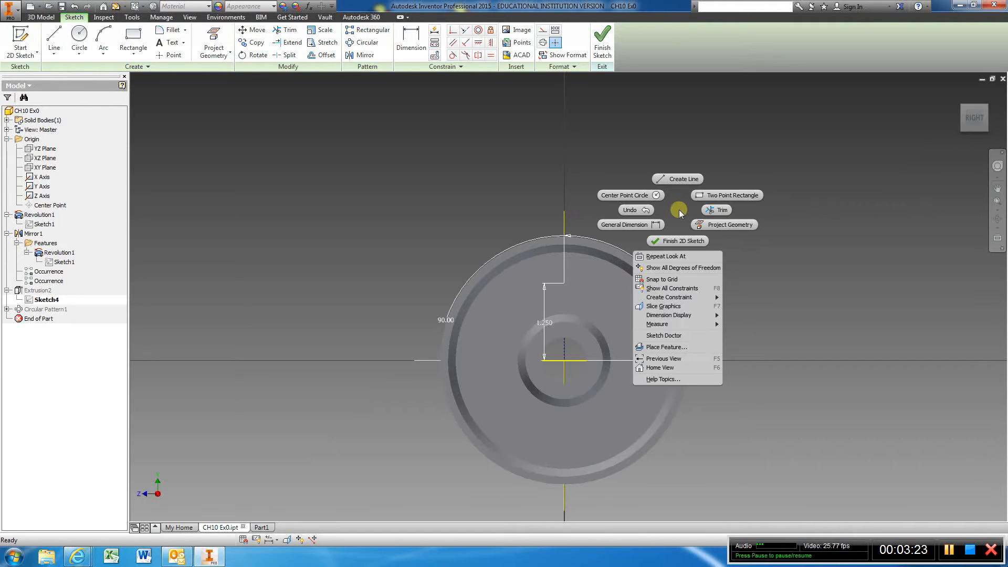
pyautogui.moveTo(662, 305)
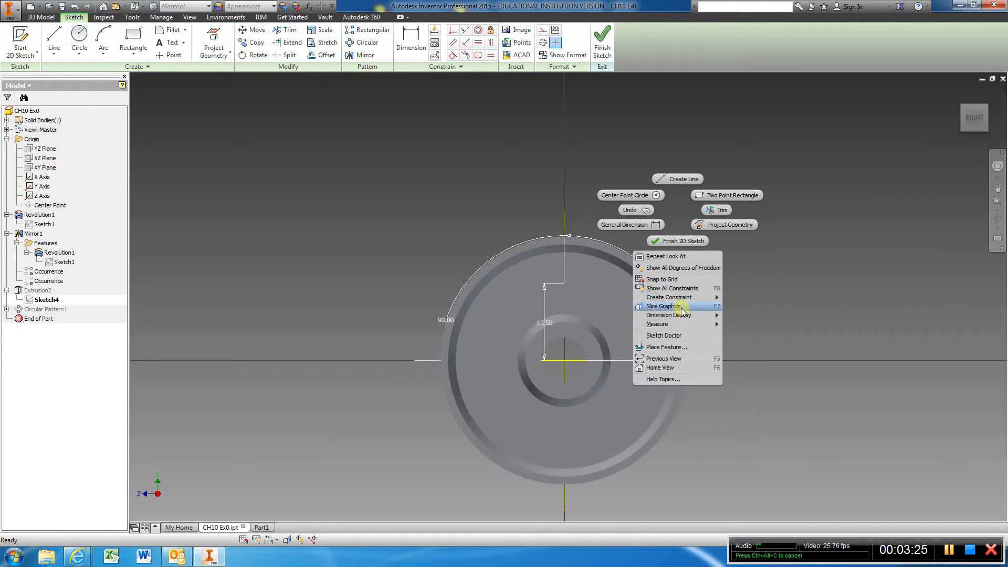
pyautogui.click(663, 306)
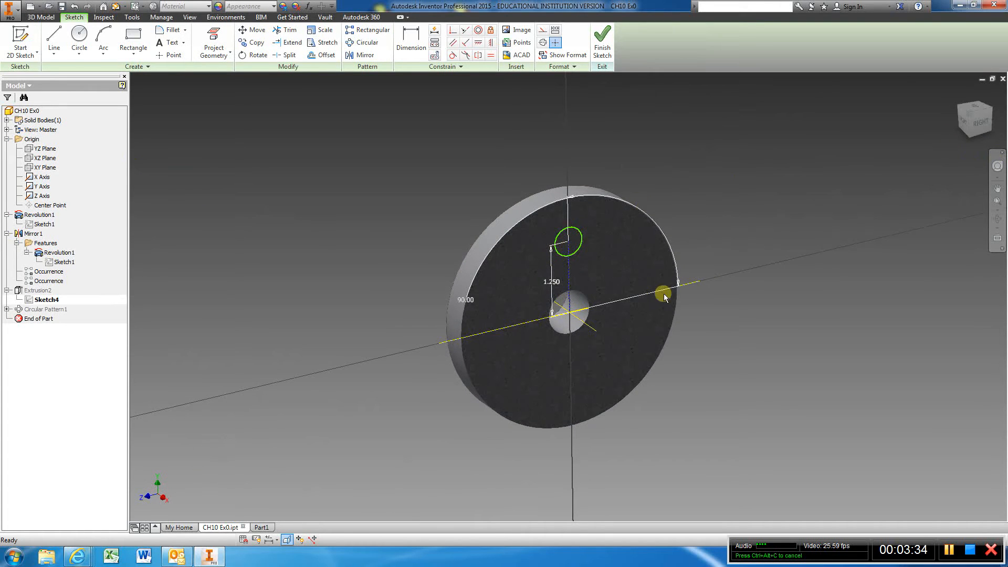
pyautogui.moveTo(688, 68)
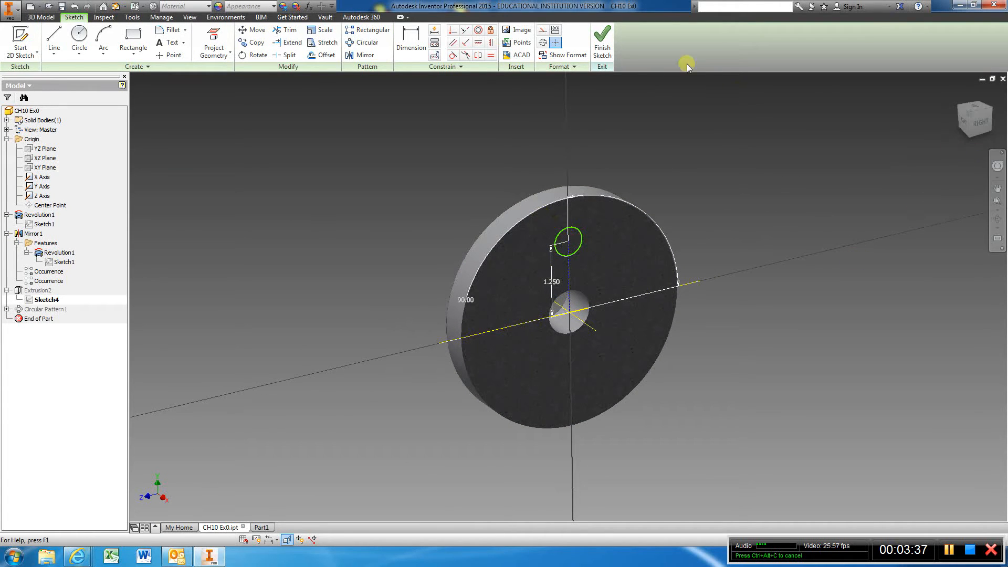
pyautogui.click(601, 42)
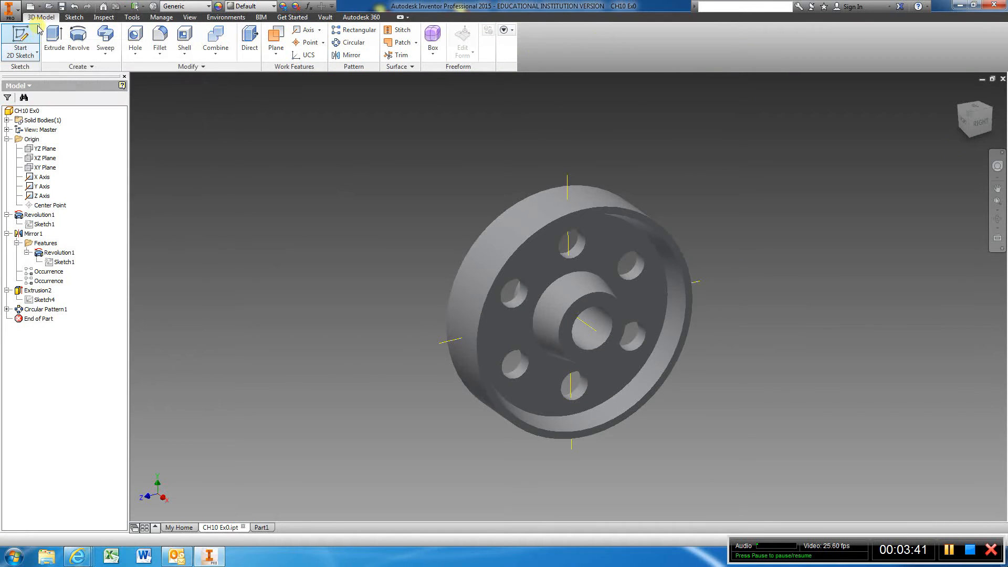
# Create a new Standard (in).ipt part, Part2, from the New File dialog.
pyautogui.click(10, 7)
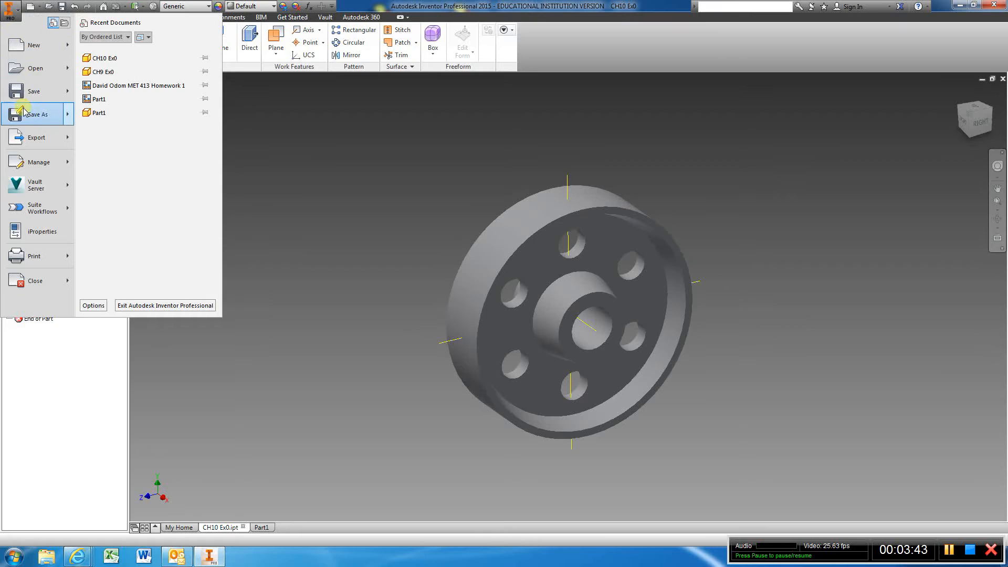
pyautogui.click(33, 45)
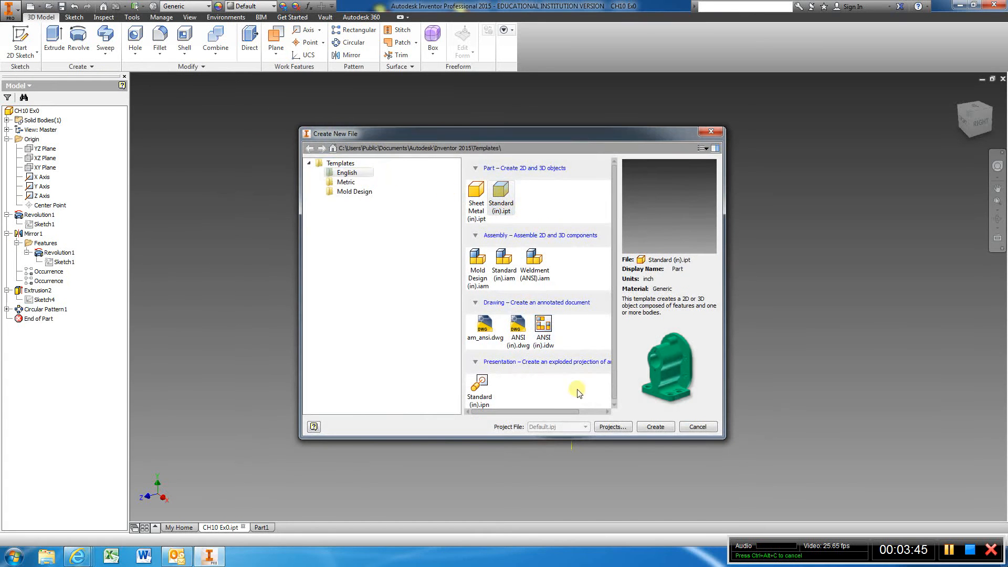
pyautogui.click(654, 426)
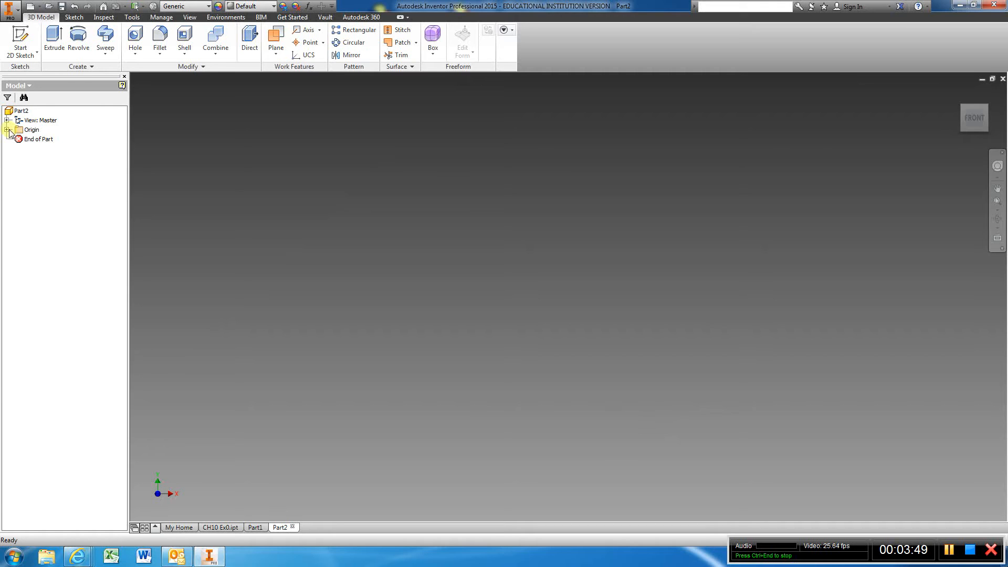
# Draw the horizontal axis line below the stepped half profile in Sketch1 and finish the sketch.
pyautogui.click(6, 130)
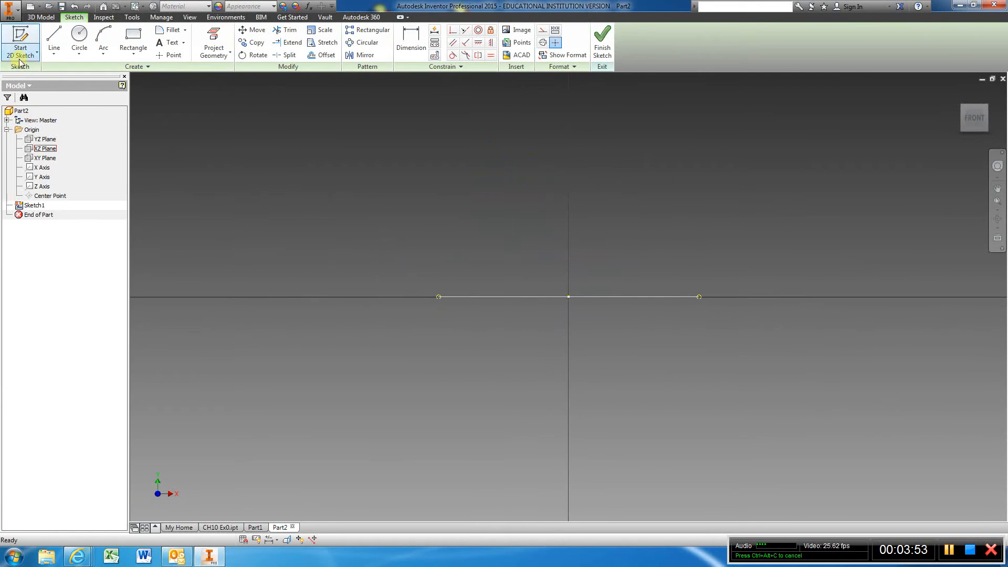
pyautogui.click(54, 42)
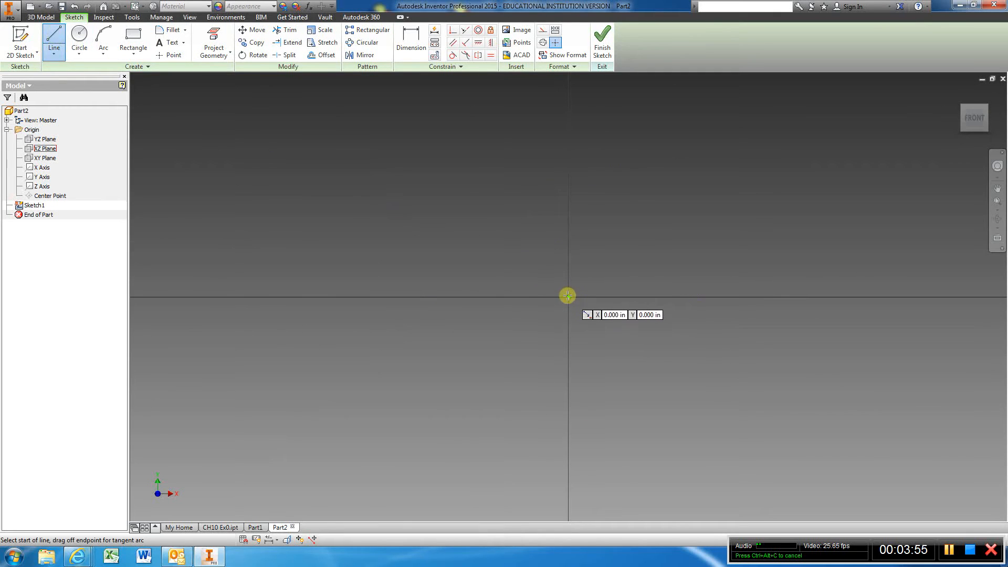
pyautogui.click(567, 296)
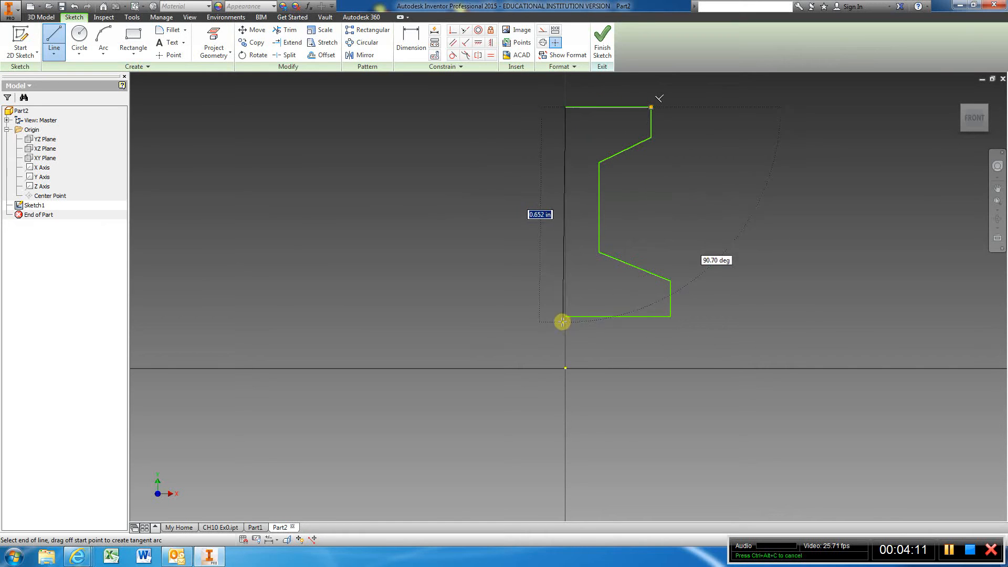
pyautogui.click(564, 321)
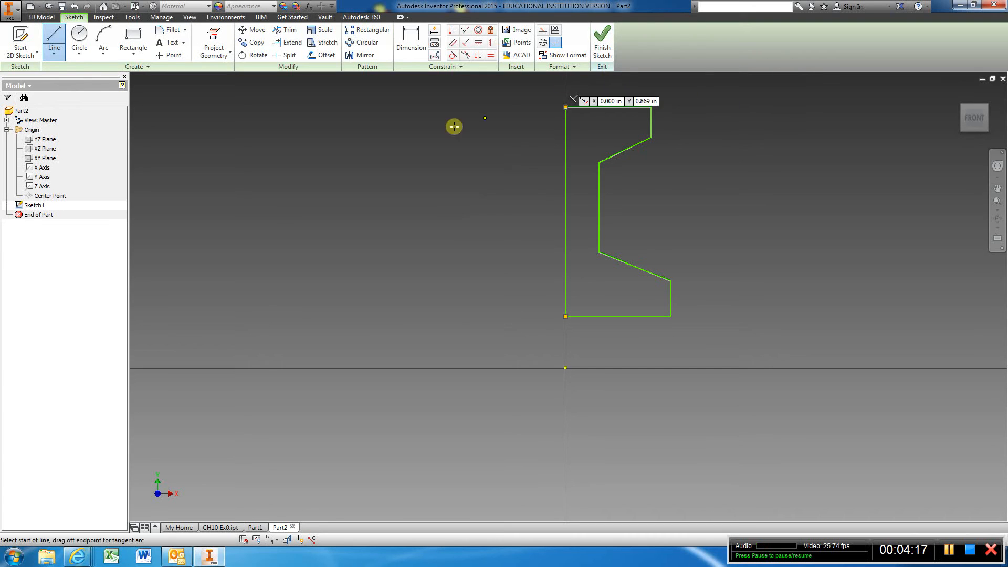
pyautogui.moveTo(471, 368)
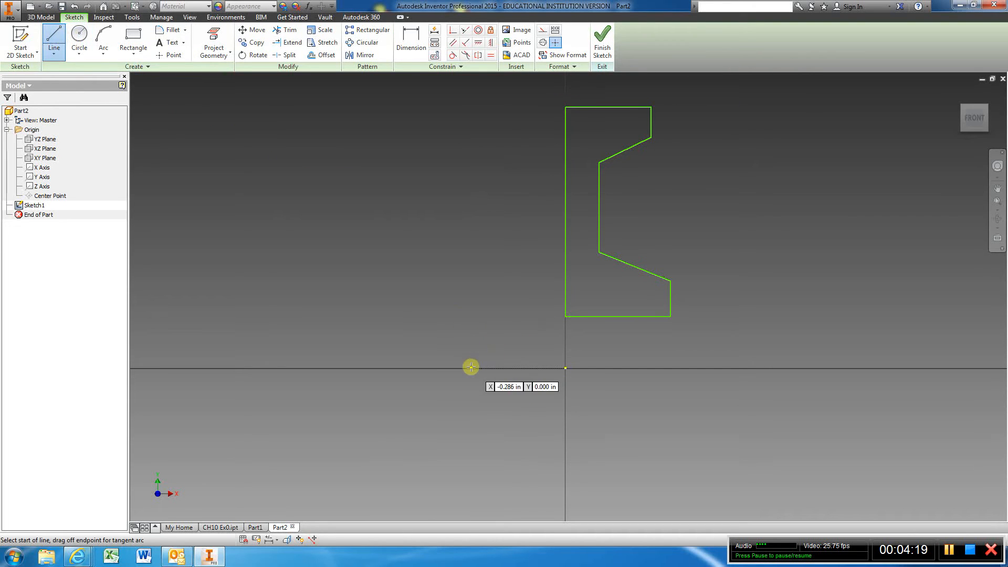
pyautogui.moveTo(479, 390)
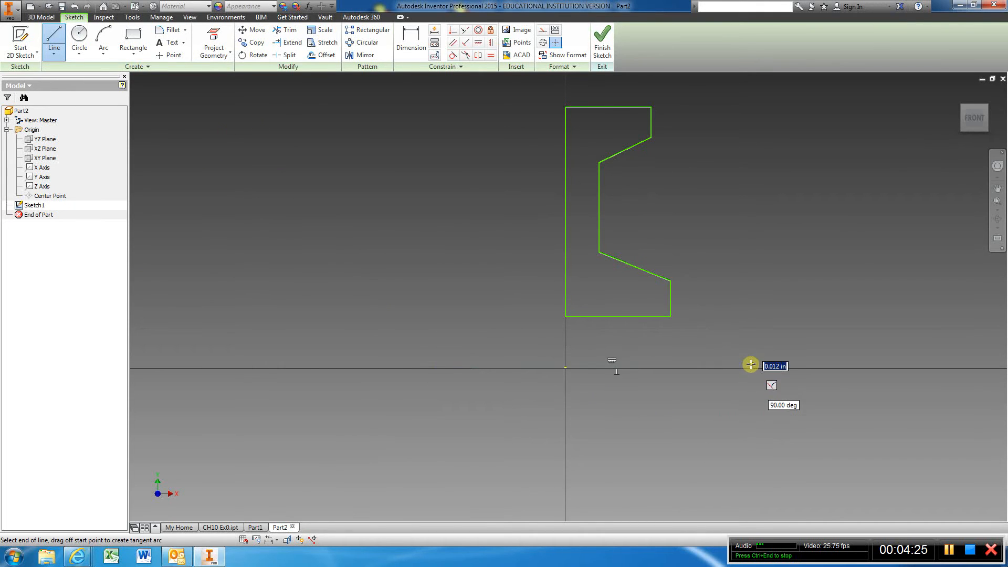
pyautogui.click(602, 42)
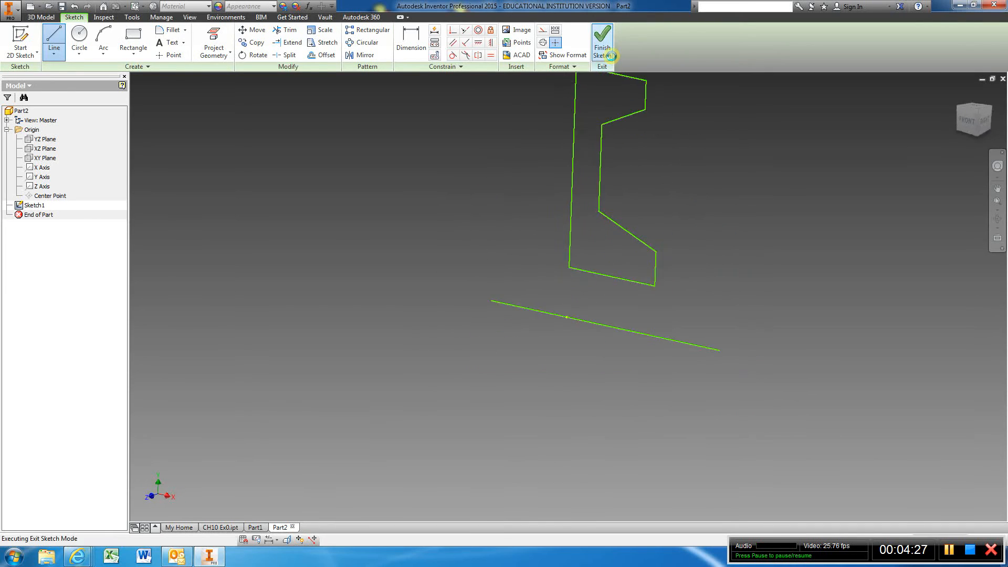
# Revolve the half profile a full turn about the axis line to create Revolution1, a disc with centre hole.
pyautogui.click(601, 43)
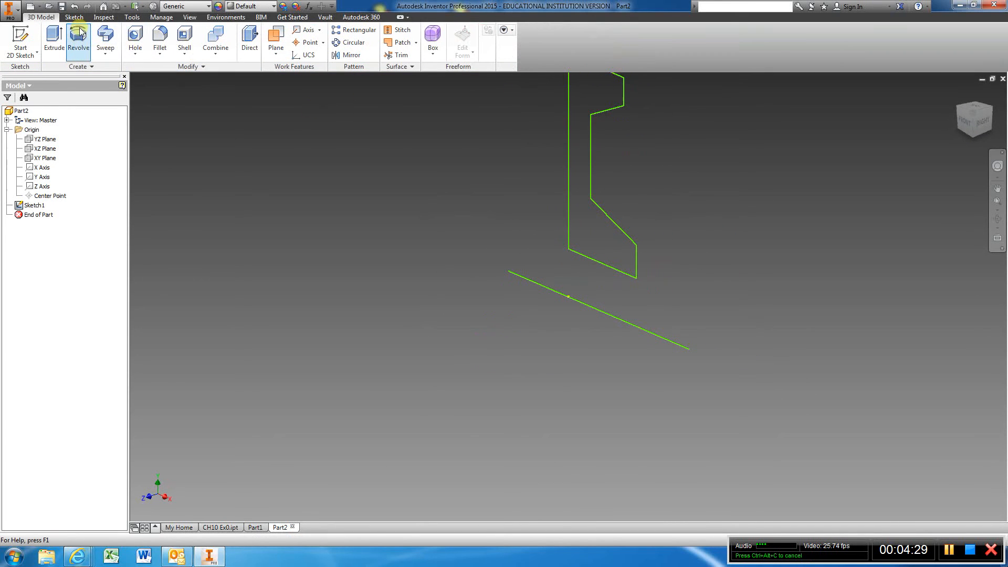
pyautogui.click(78, 39)
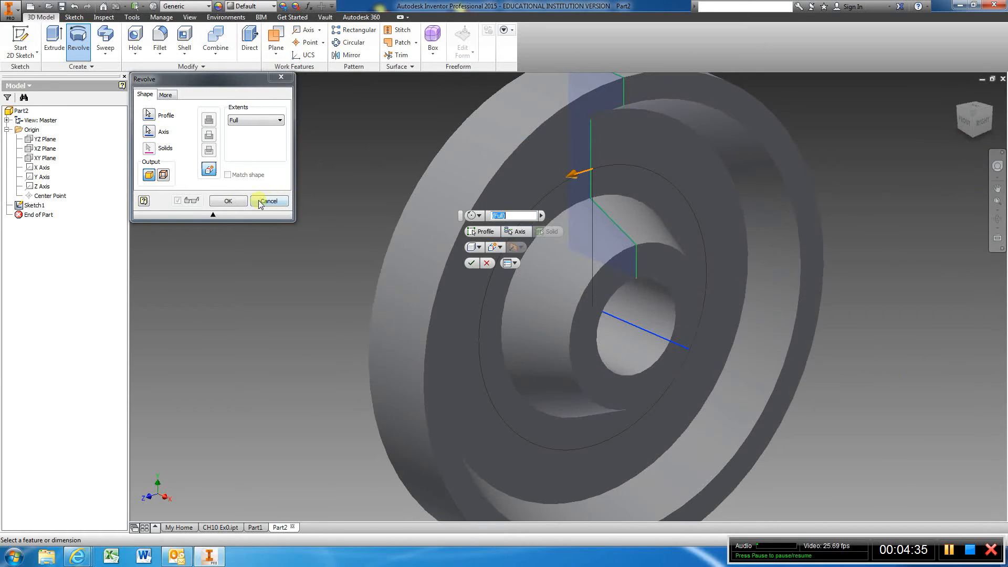
pyautogui.click(228, 201)
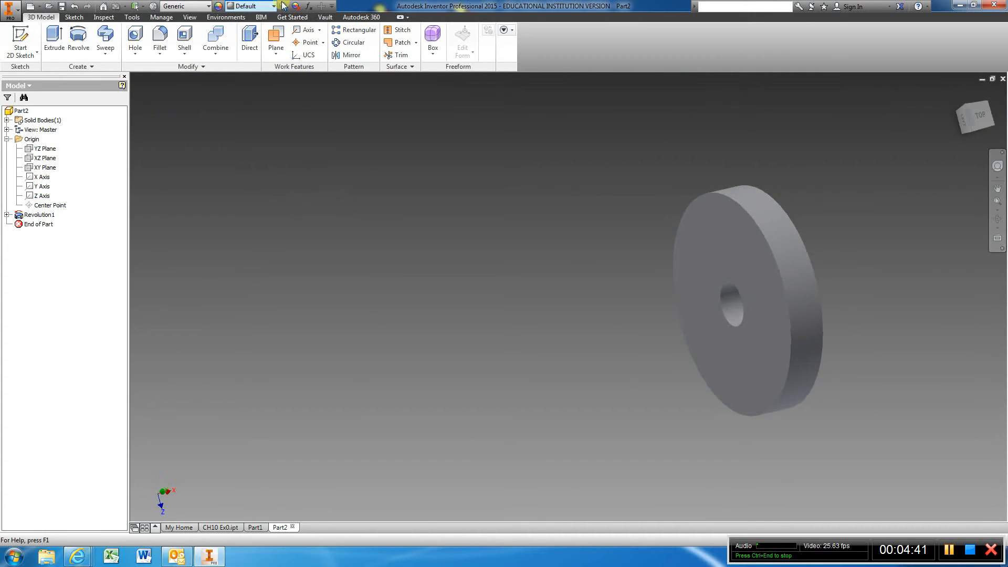
pyautogui.click(351, 55)
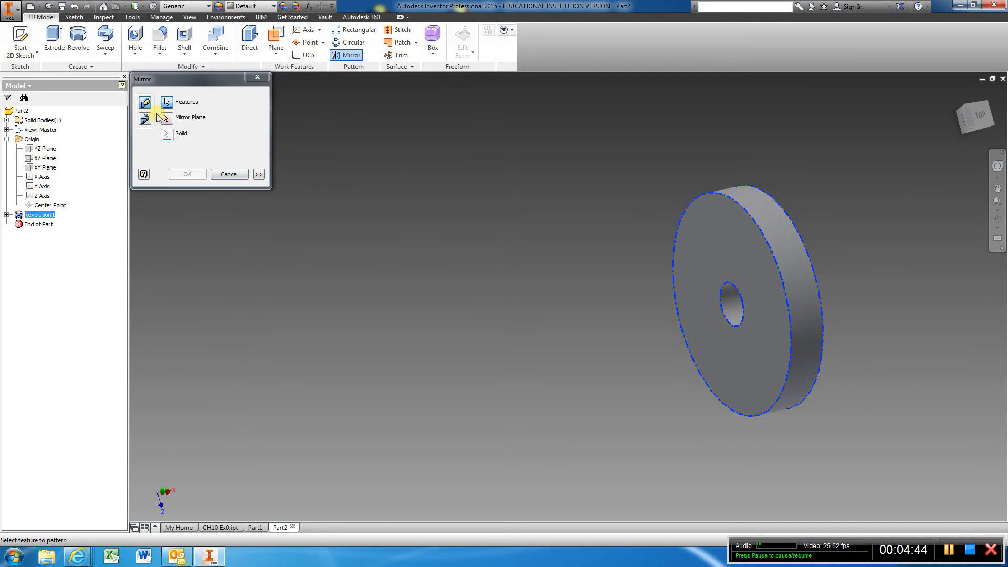
# Mirror Revolution1 across the wheel's flat face to create Mirror1.
pyautogui.click(145, 120)
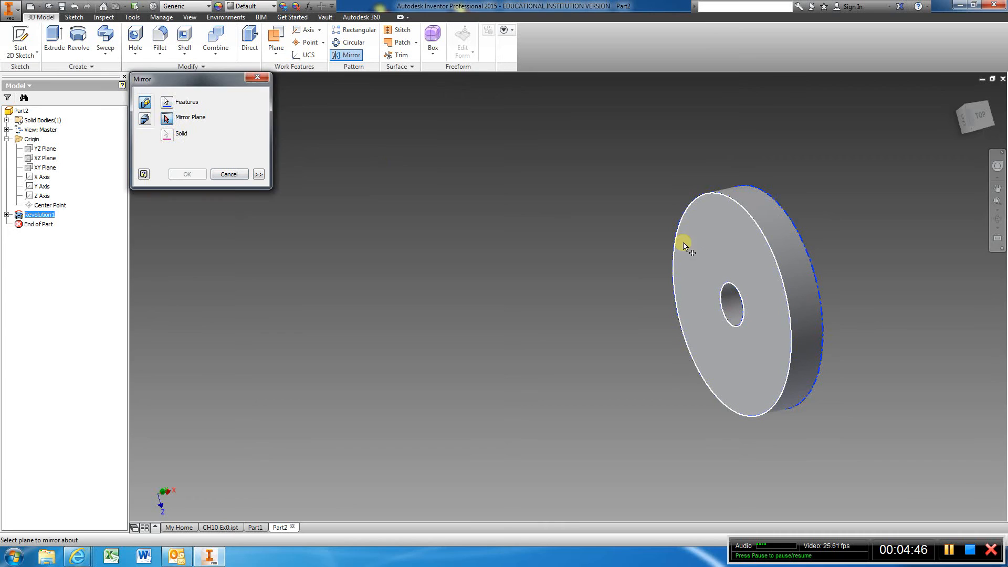
pyautogui.click(187, 175)
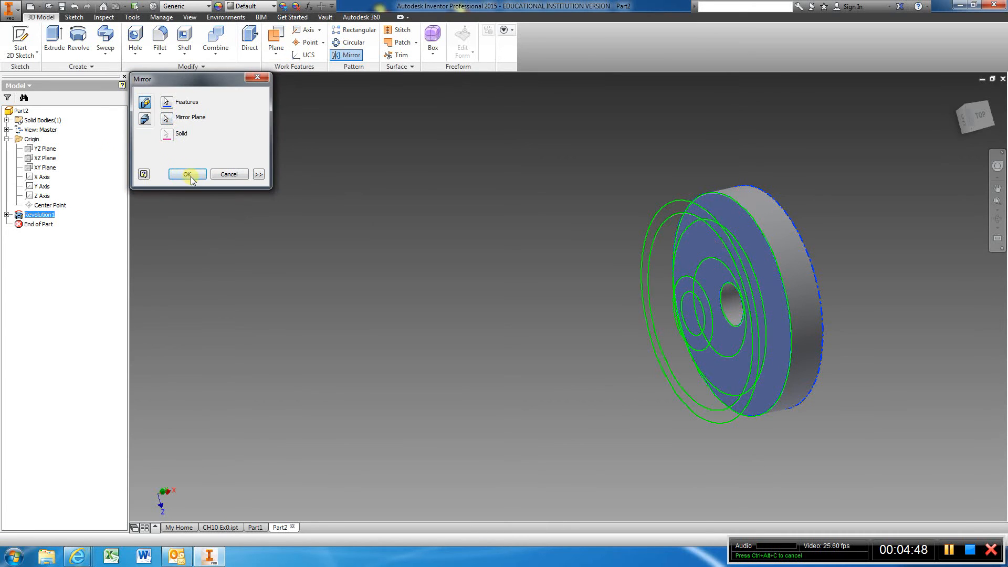
pyautogui.click(187, 175)
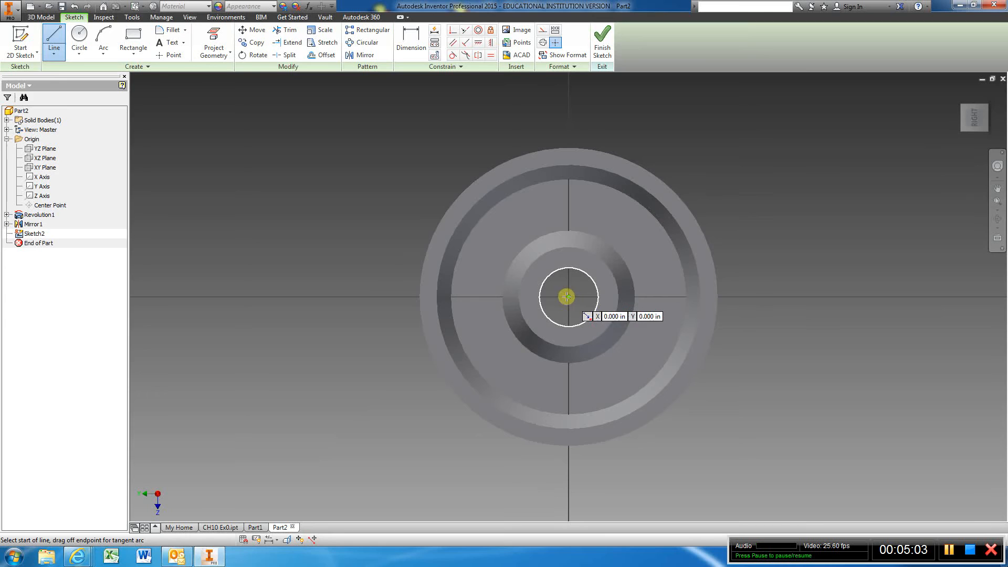
# Sketch a 0.125 circle dimensioned vertically above the wheel's centre on its face and finish Sketch2.
pyautogui.click(567, 296)
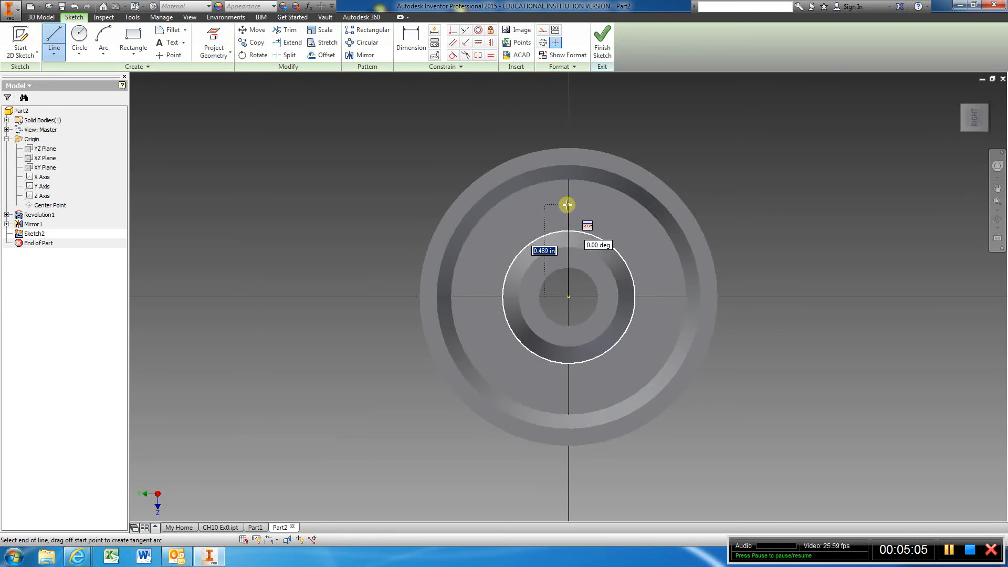
pyautogui.moveTo(568, 210)
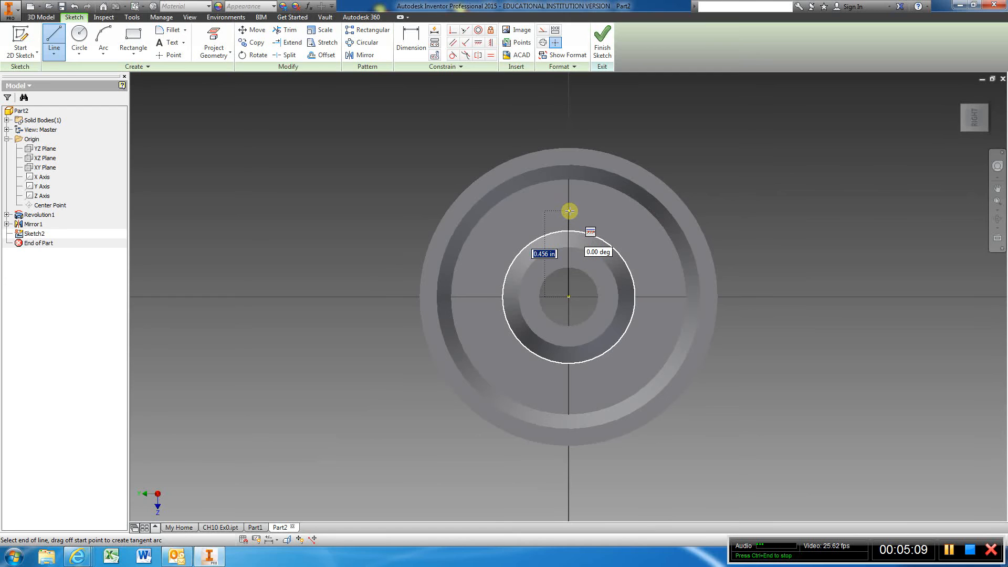
pyautogui.moveTo(567, 202)
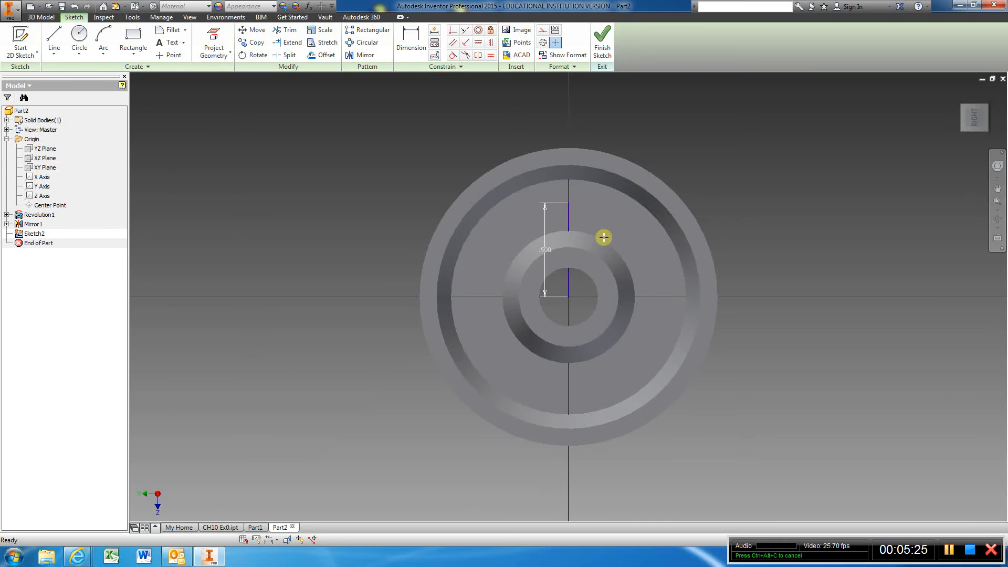
pyautogui.moveTo(568, 202)
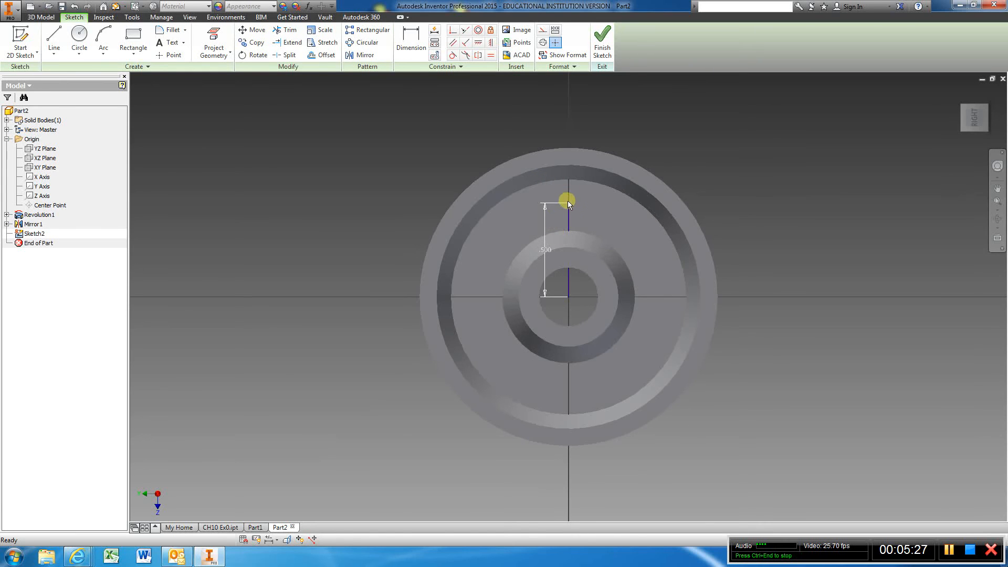
pyautogui.click(78, 42)
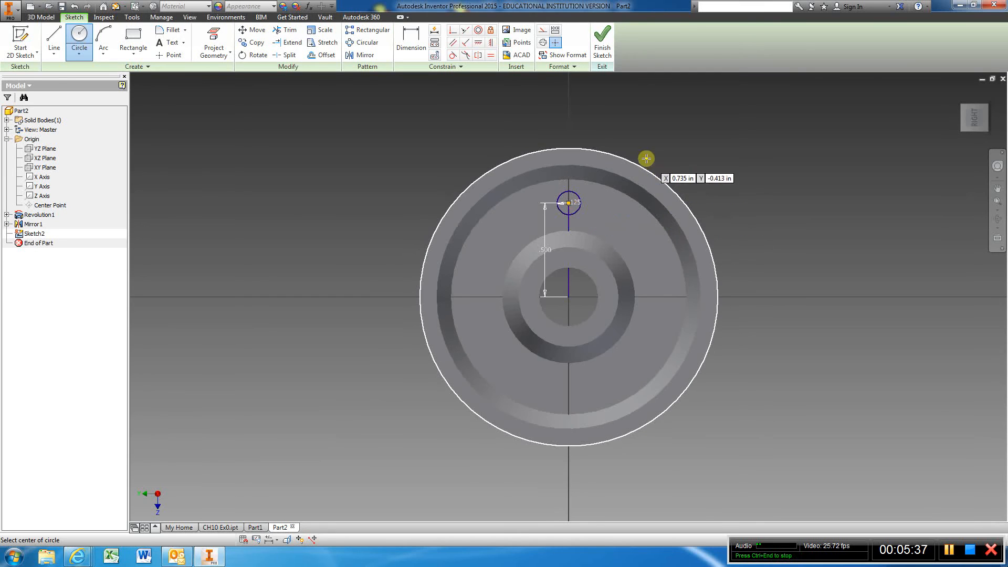
pyautogui.moveTo(588, 92)
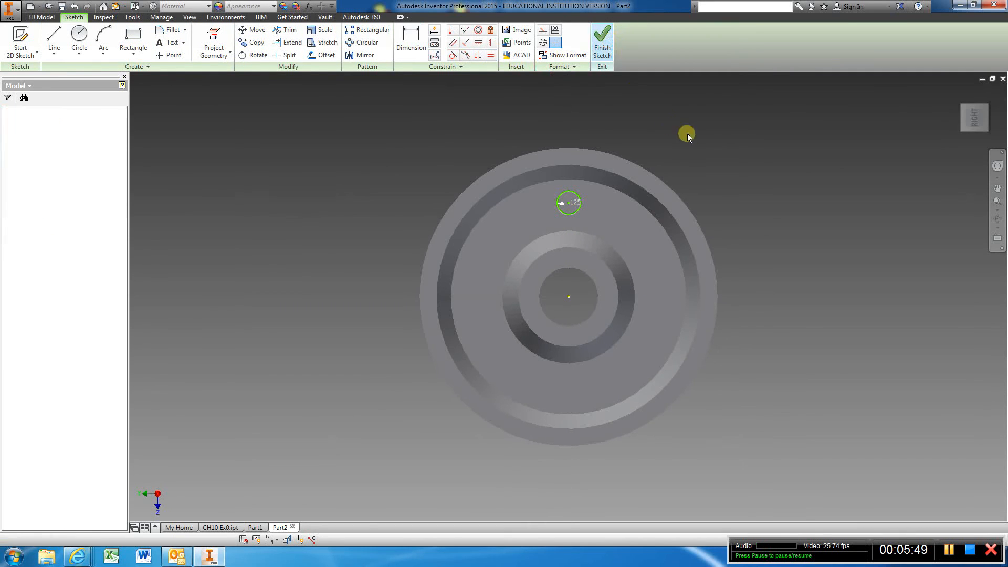
pyautogui.click(600, 40)
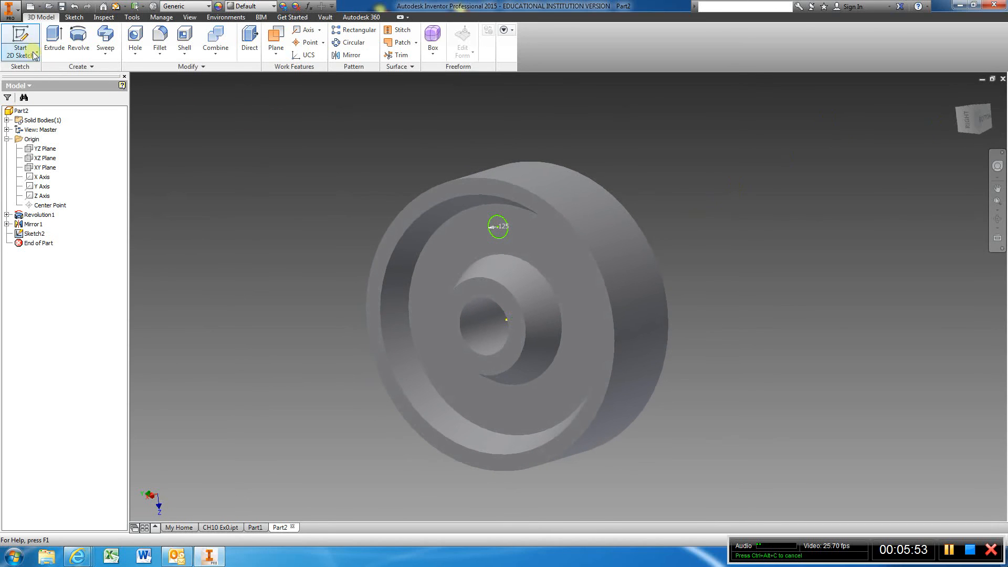
# Extrude the small circle as a through cut, creating Extrusion1's single hole above the centre.
pyautogui.click(53, 39)
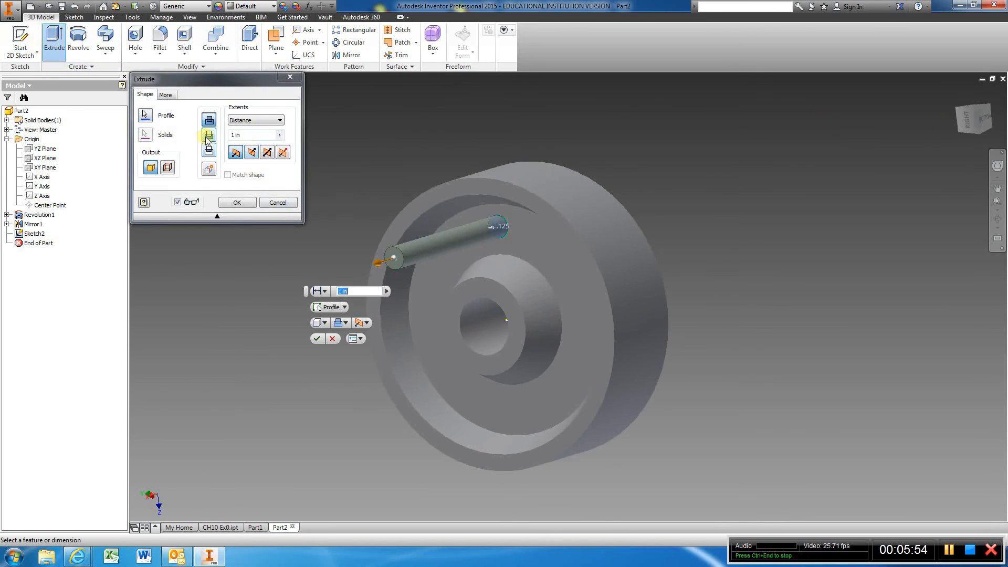
pyautogui.click(236, 202)
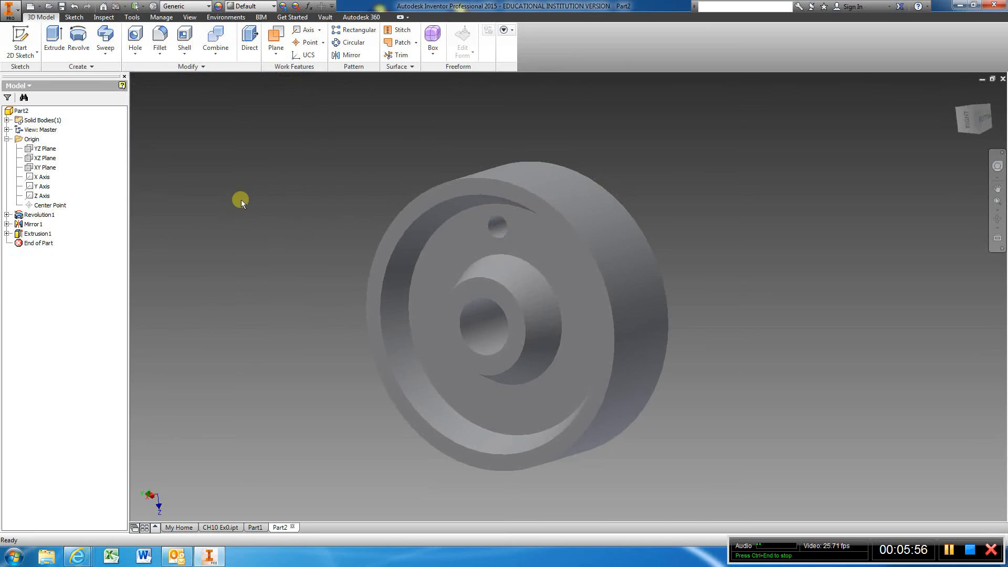
pyautogui.moveTo(909, 300)
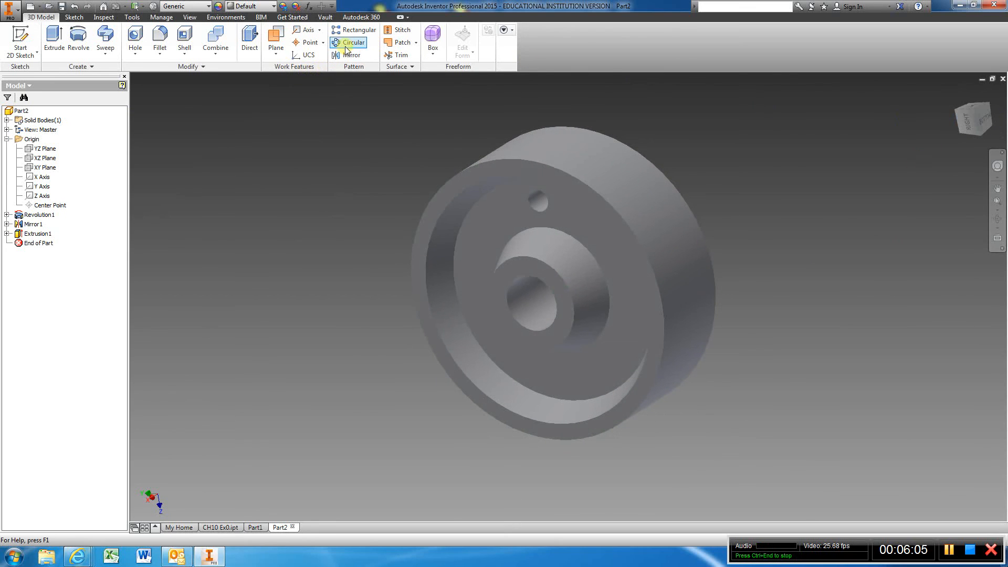
# Circular-pattern Extrusion1 six times over 360° about the wheel's cylindrical outer face.
pyautogui.click(351, 42)
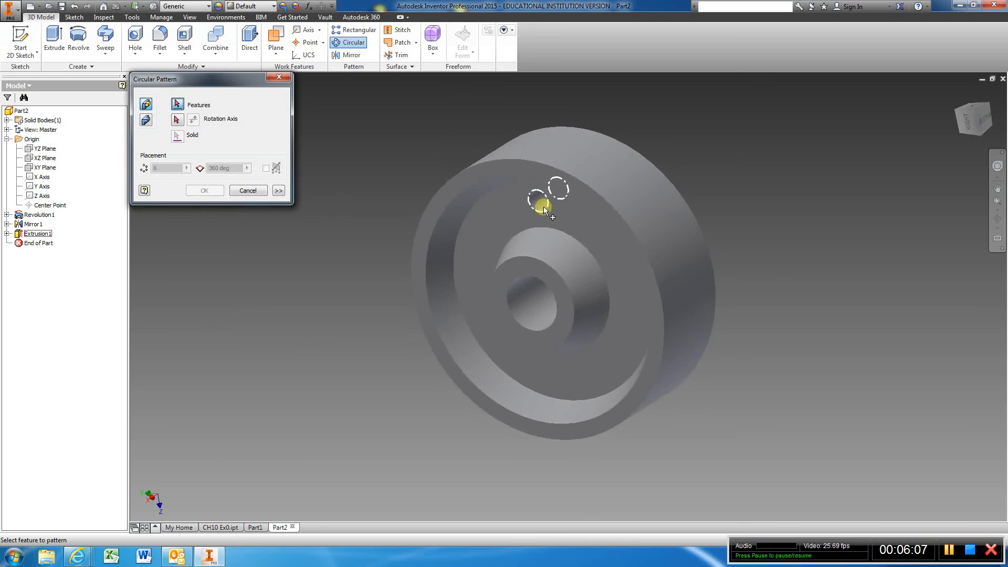
pyautogui.click(542, 206)
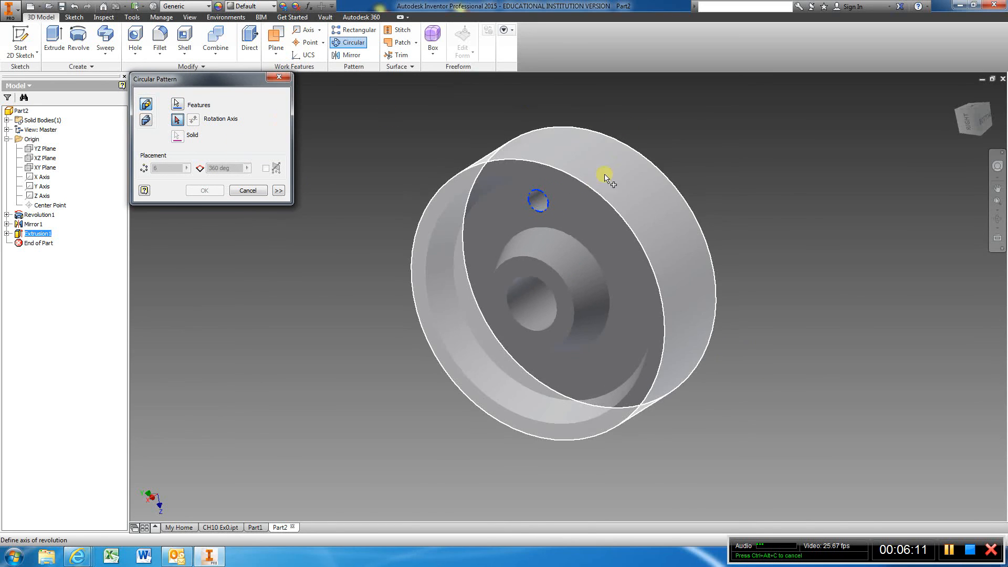
pyautogui.click(608, 179)
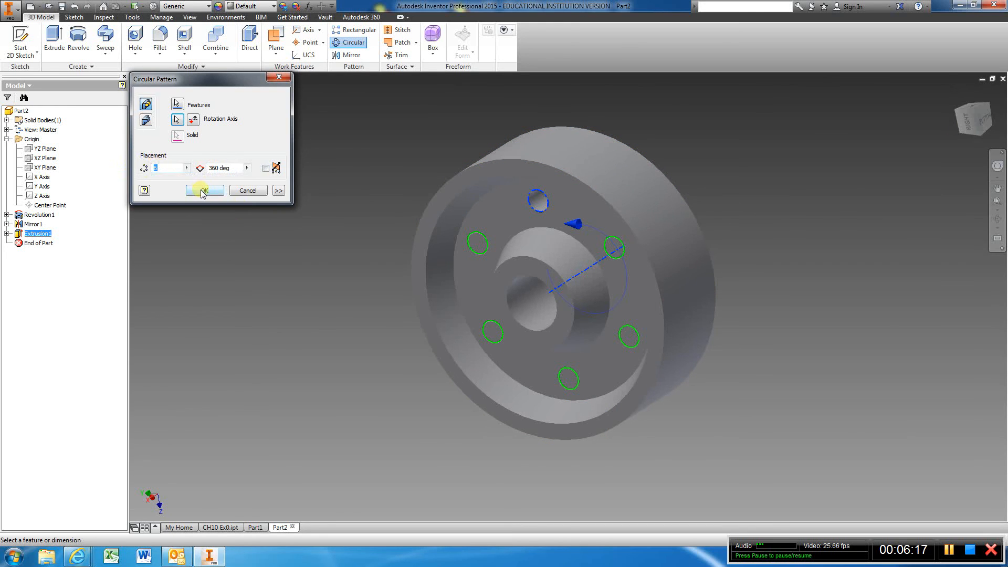
pyautogui.click(205, 190)
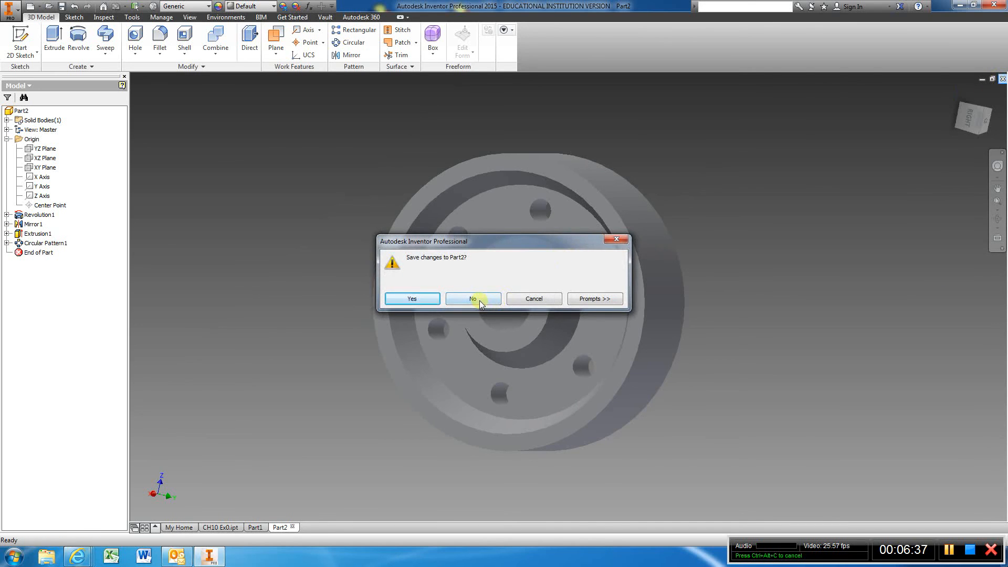
# Close Part2 without saving, returning to the finished CH10 Ex0 wheel model.
pyautogui.click(473, 298)
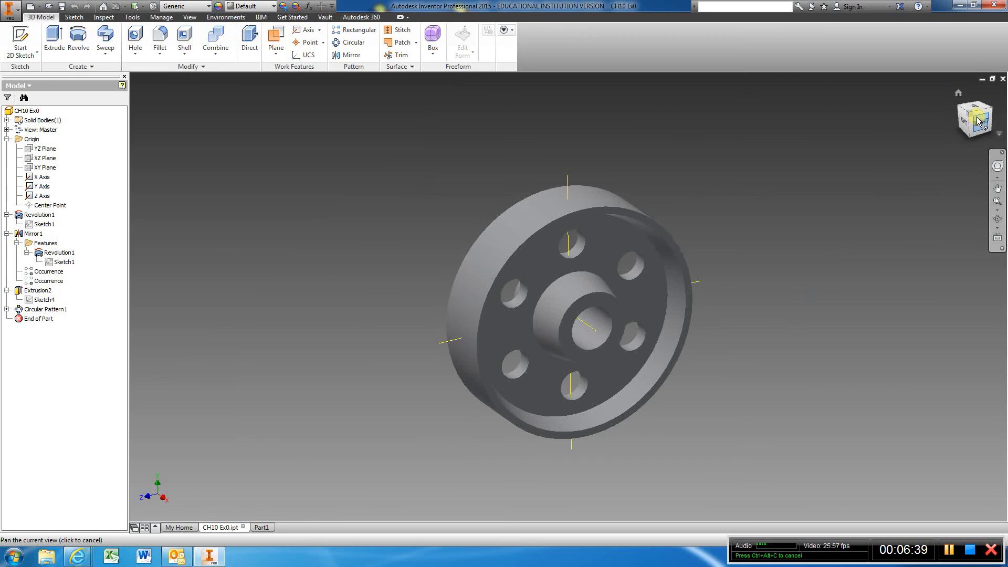